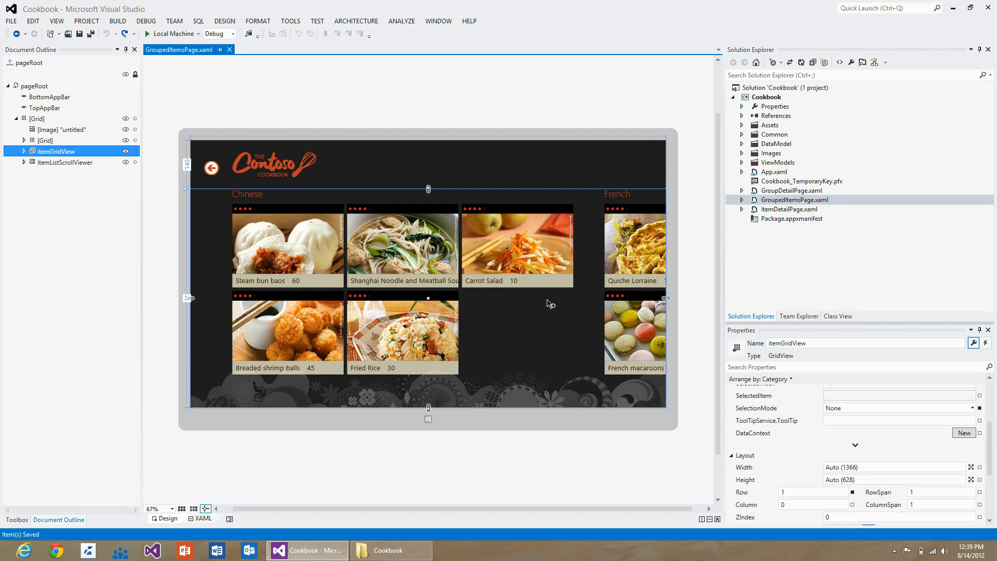
{"action": "mouse_move", "coordinate": [222, 216]}
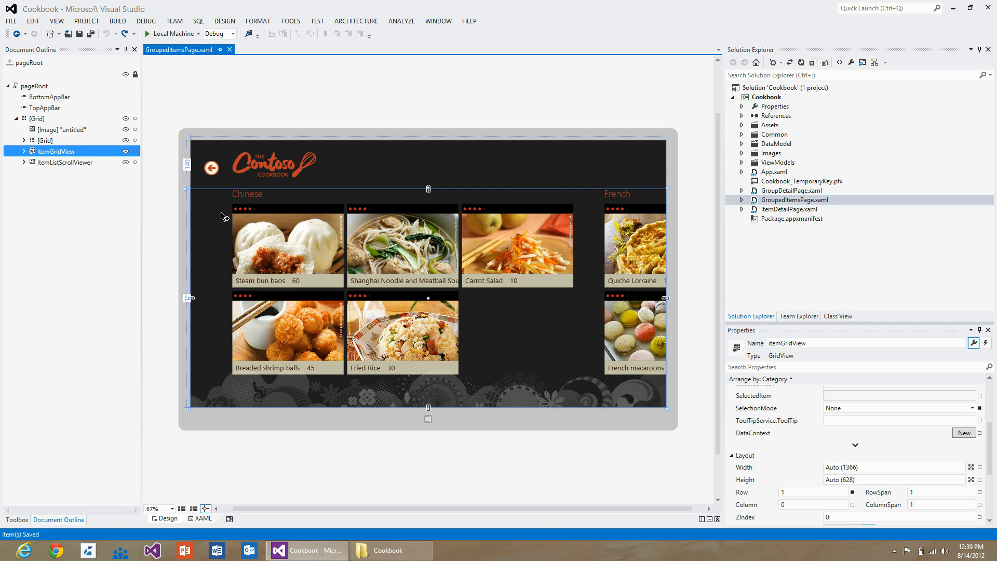
{"action": "mouse_move", "coordinate": [248, 198]}
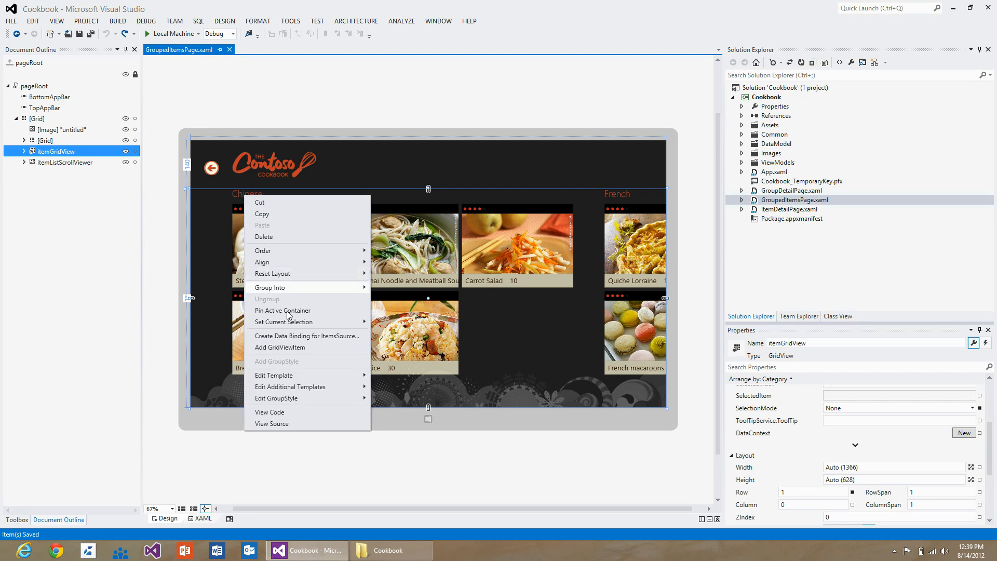
{"action": "mouse_move", "coordinate": [291, 398]}
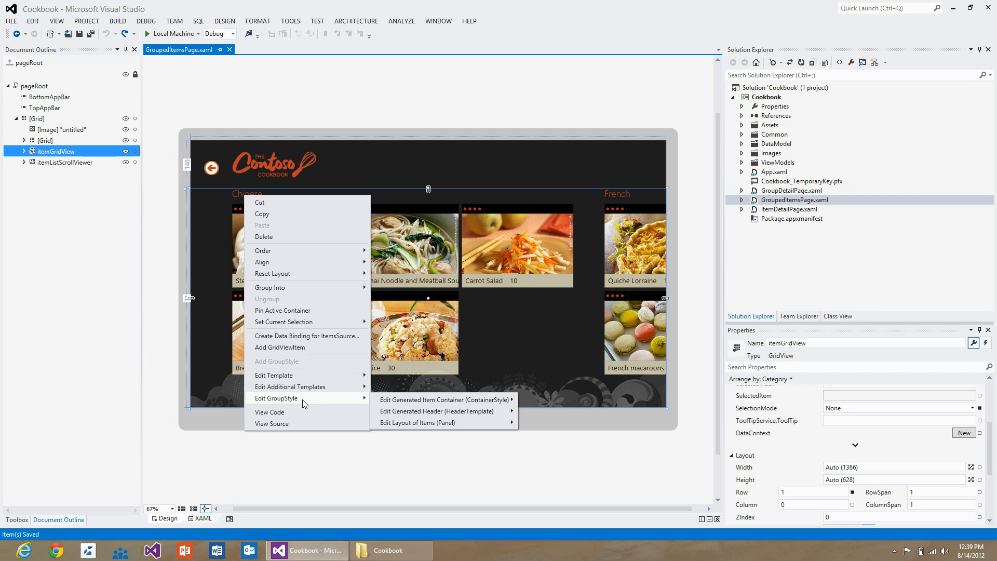
{"action": "mouse_move", "coordinate": [443, 399]}
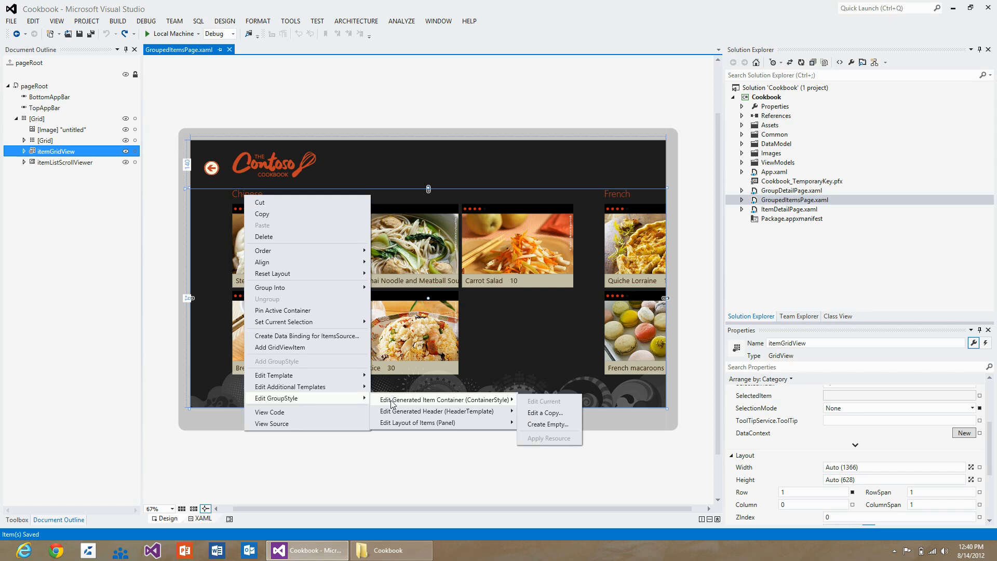
Step: Make an editable copy of the group item container style named 'CusineStyle'
{"action": "left_click", "coordinate": [547, 423]}
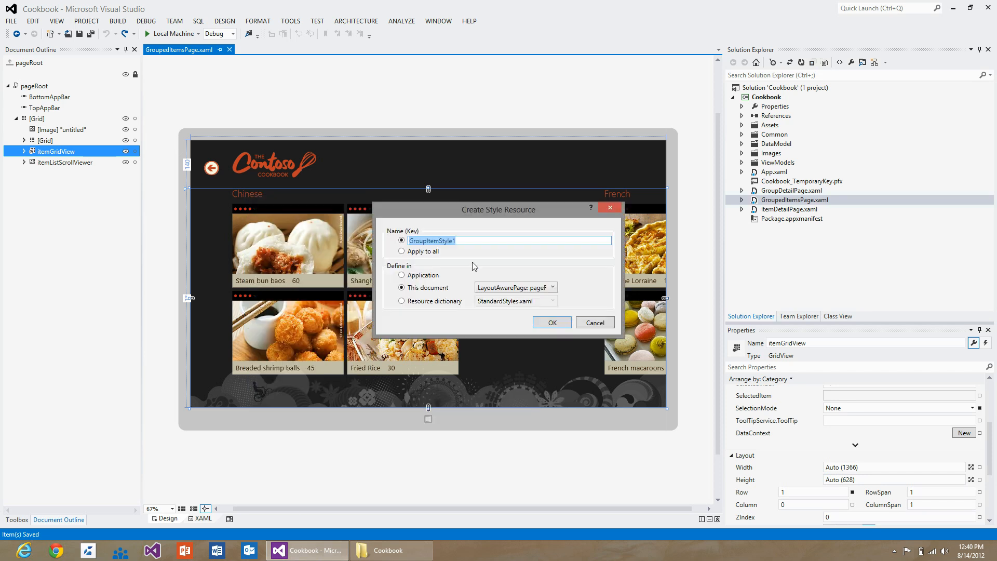
{"action": "type", "text": "Cus"}
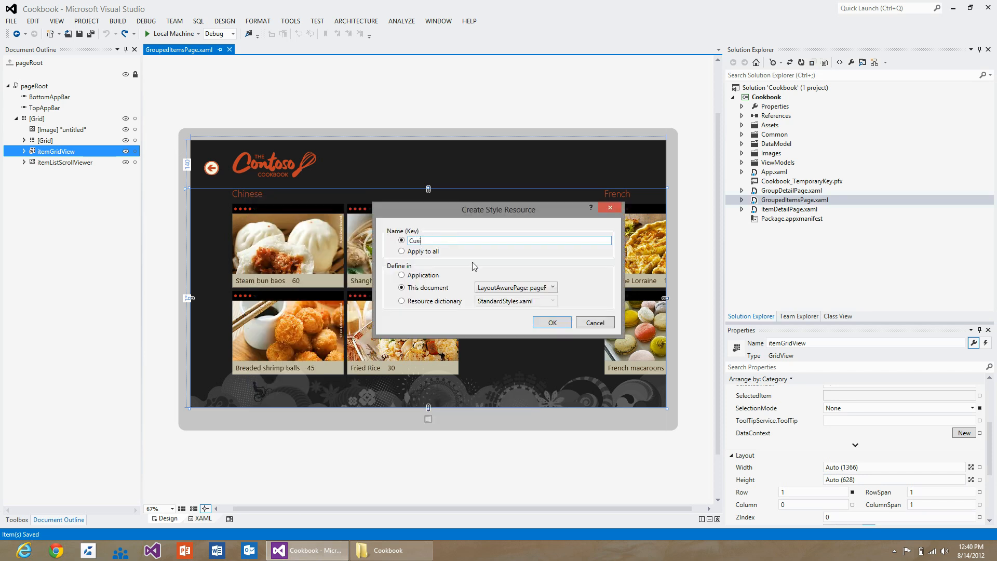
{"action": "type", "text": "ineSty"}
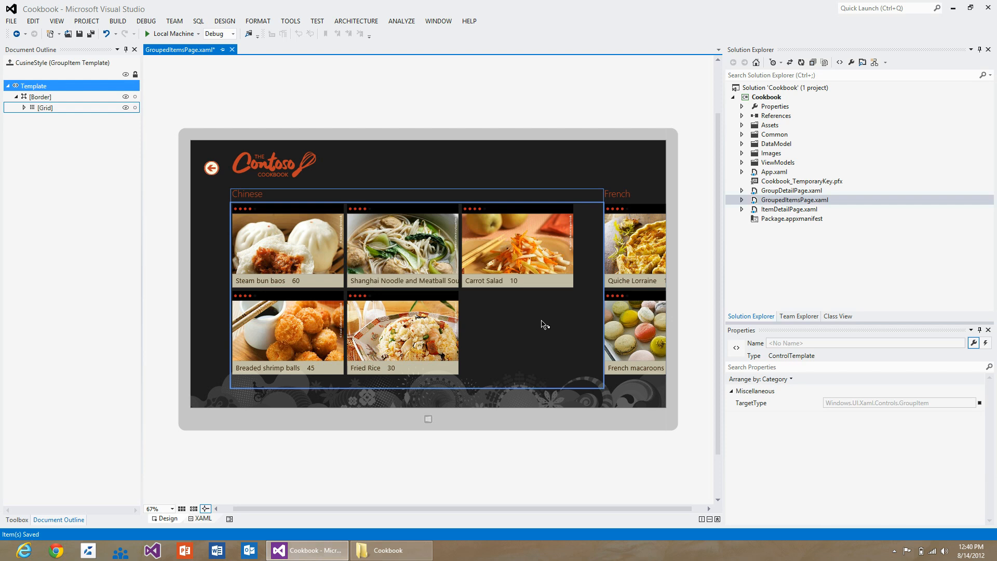
Step: Select the template's Grid in Document Outline and add a column divider, creating two columns
{"action": "left_click", "coordinate": [45, 107]}
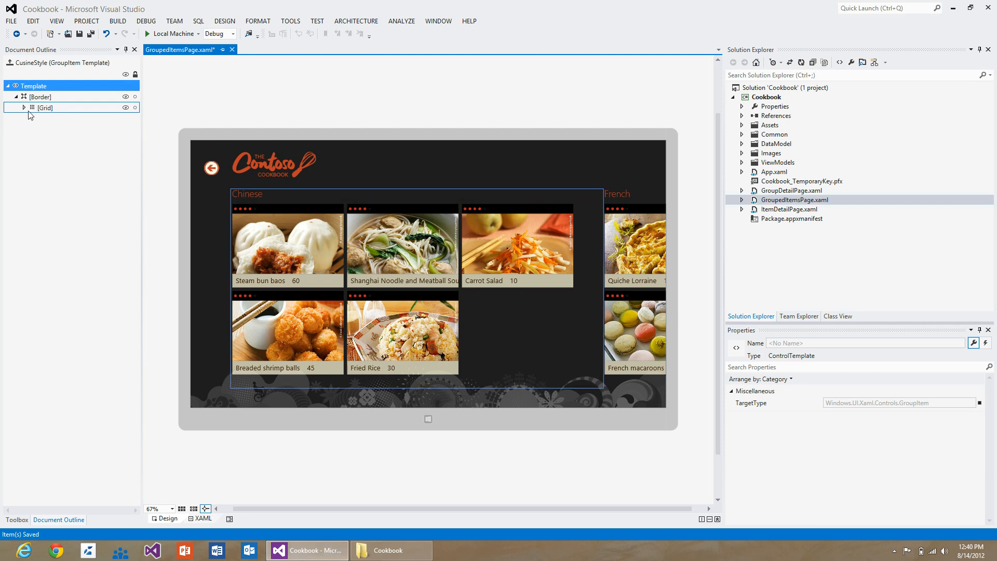
{"action": "left_click", "coordinate": [24, 107]}
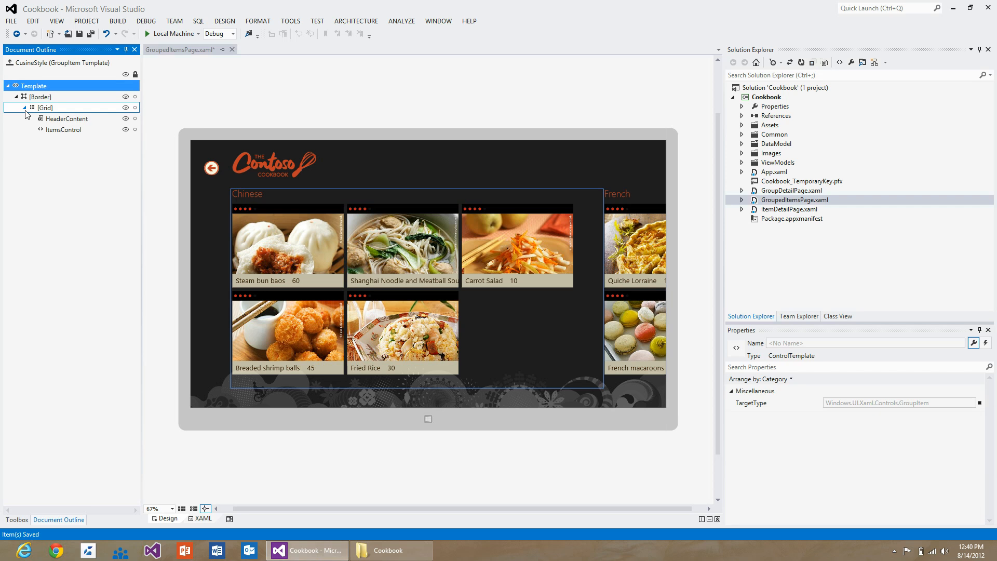
{"action": "left_click", "coordinate": [38, 107]}
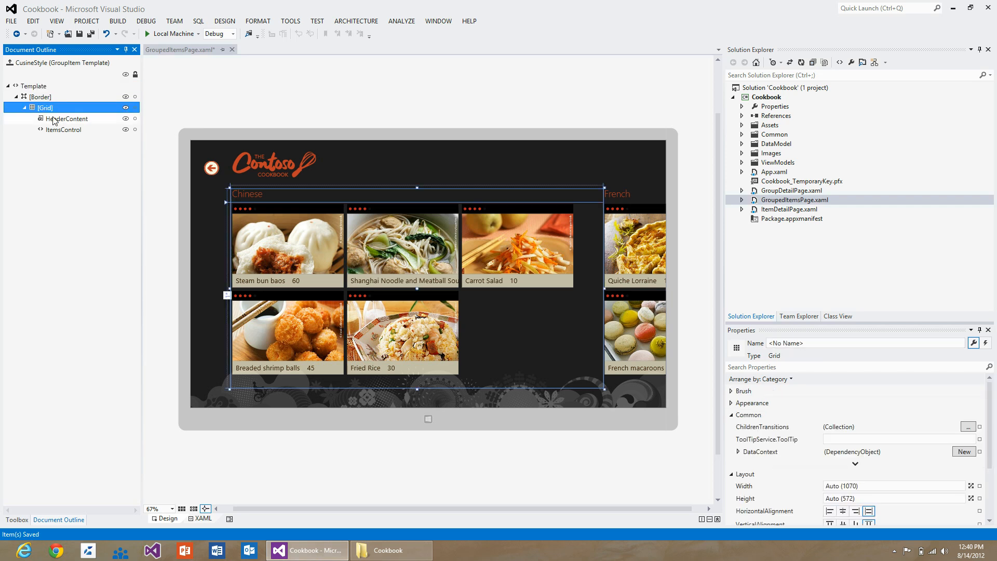
{"action": "left_click", "coordinate": [66, 119]}
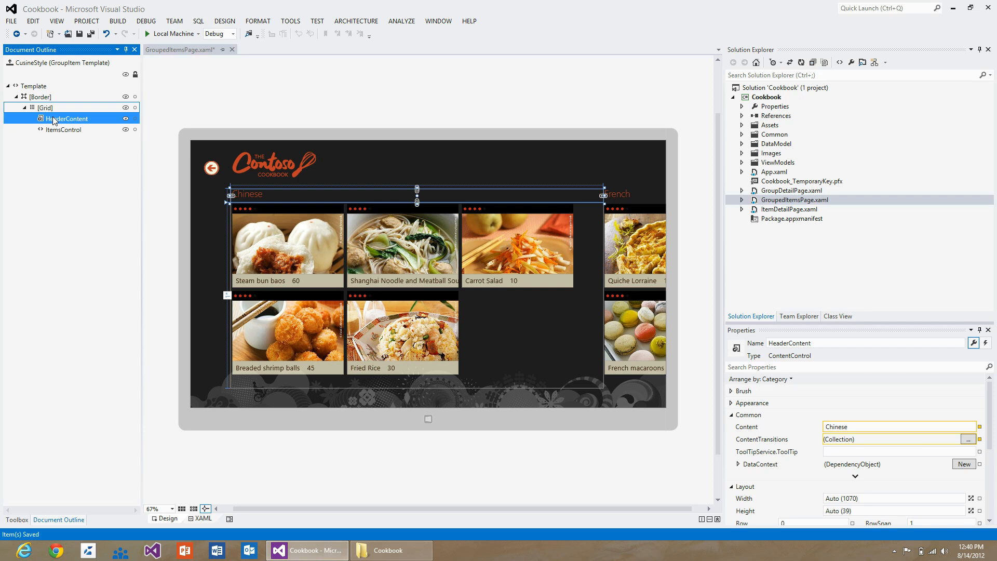
{"action": "left_click", "coordinate": [57, 130]}
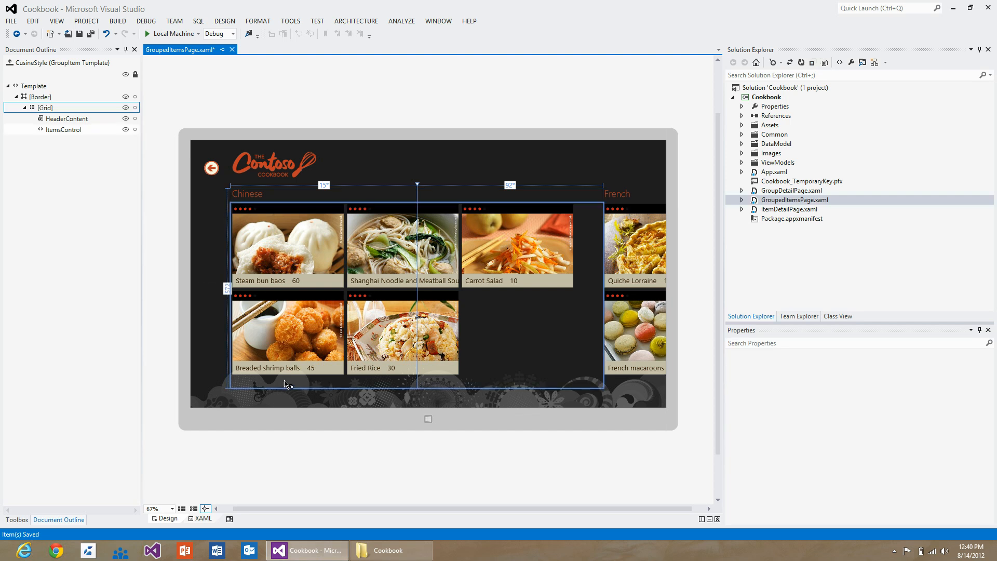
Step: Set the HeaderContent element's ColumnSpan to 1 so it fills only the first column
{"action": "left_click", "coordinate": [64, 118]}
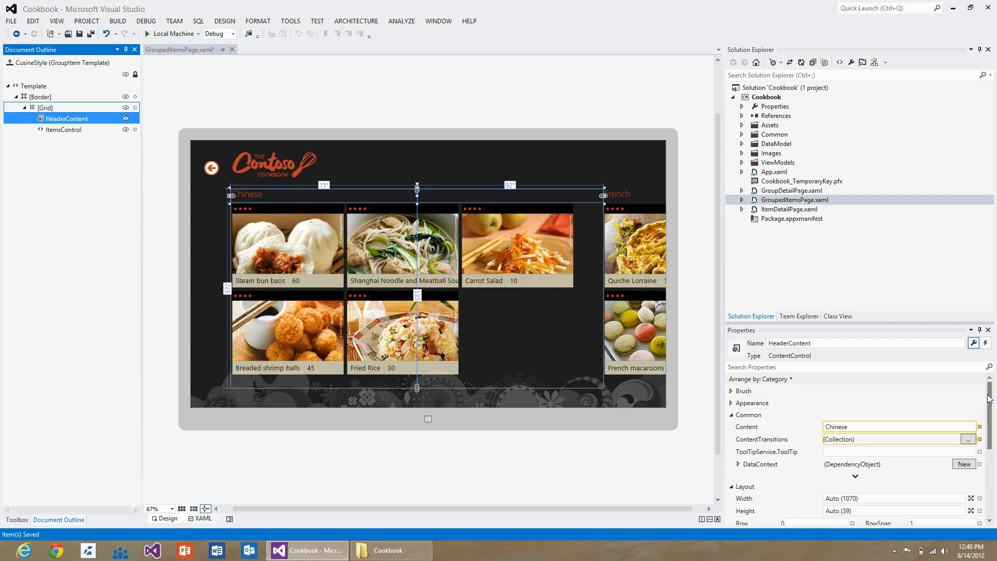
{"action": "scroll", "scroll_direction": "down", "scroll_amount": 3}
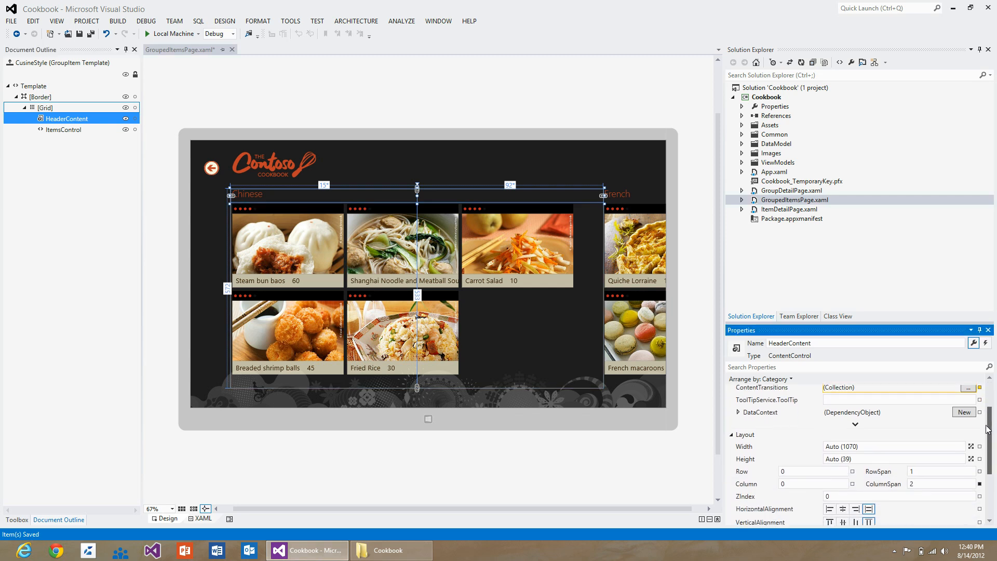
{"action": "scroll", "scroll_direction": "down", "scroll_amount": 3}
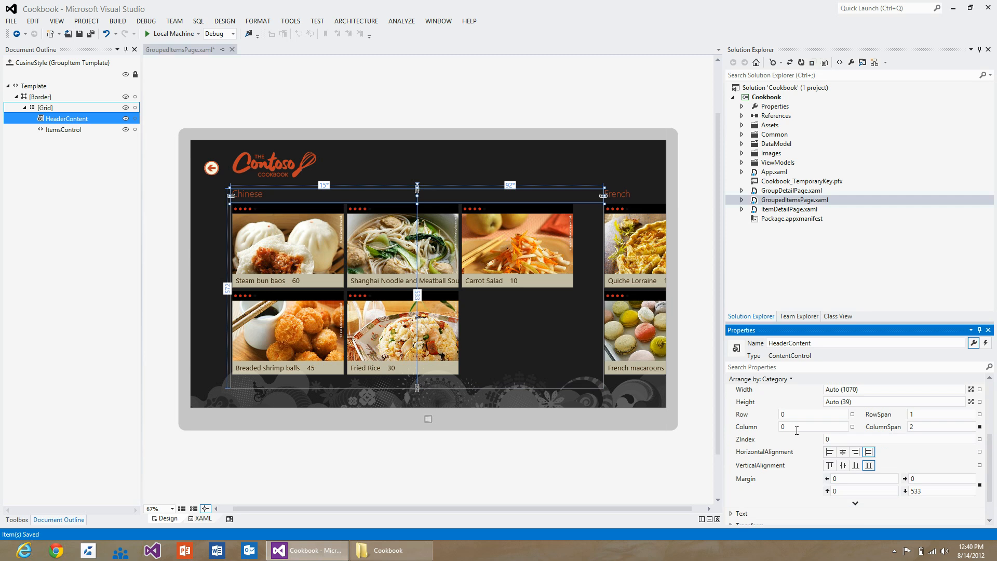
{"action": "left_click", "coordinate": [941, 426]}
{"action": "type", "text": "1"}
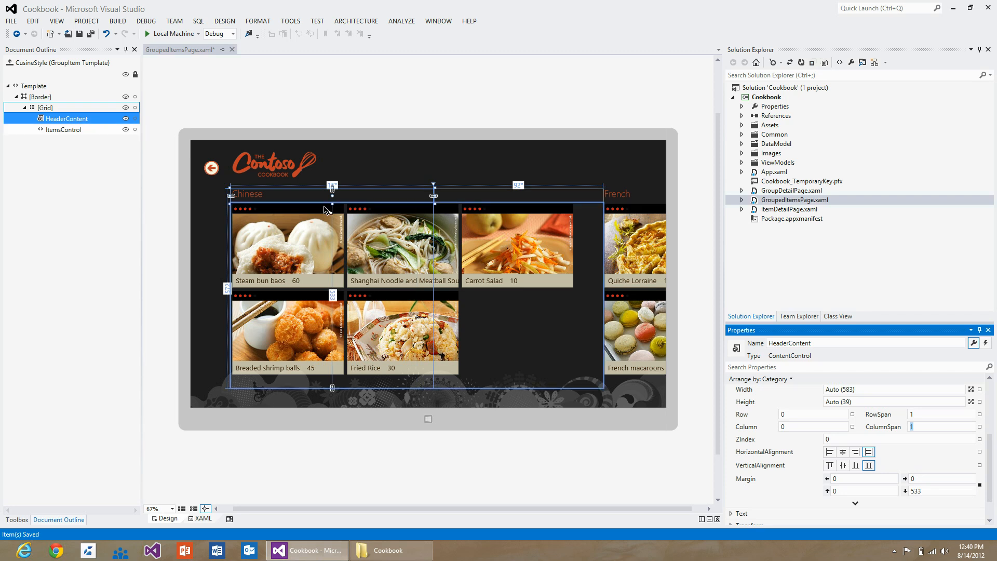
{"action": "left_click", "coordinate": [64, 129]}
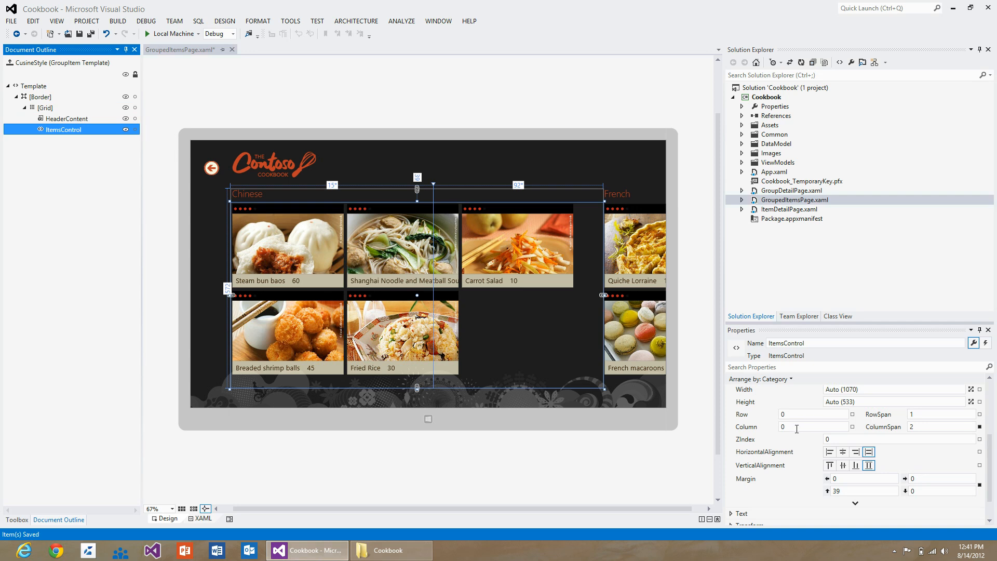
Step: Give ItemsControl Column 1, ColumnSpan 1, left margin 39 and top margin 0
{"action": "type", "text": "1"}
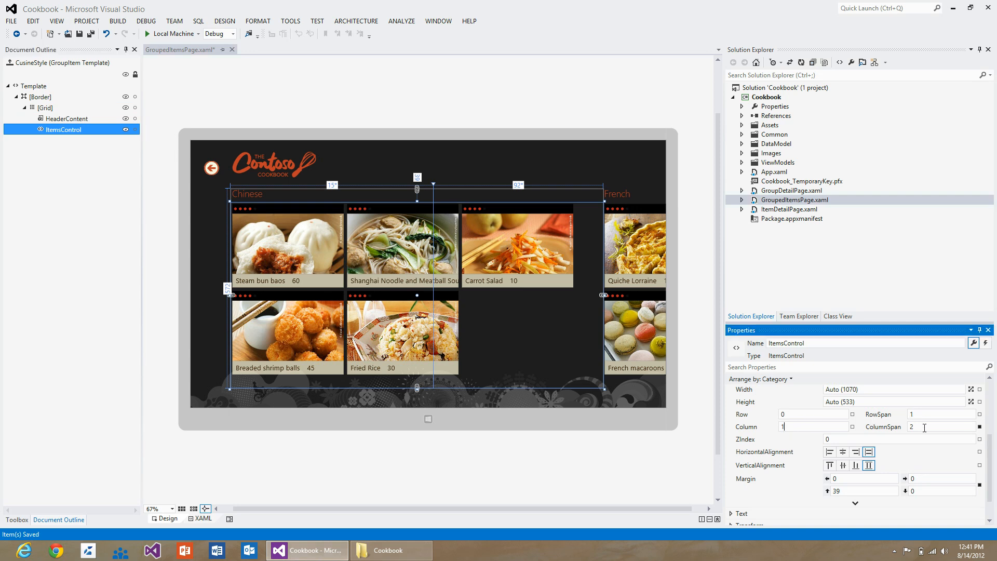
{"action": "type", "text": "1"}
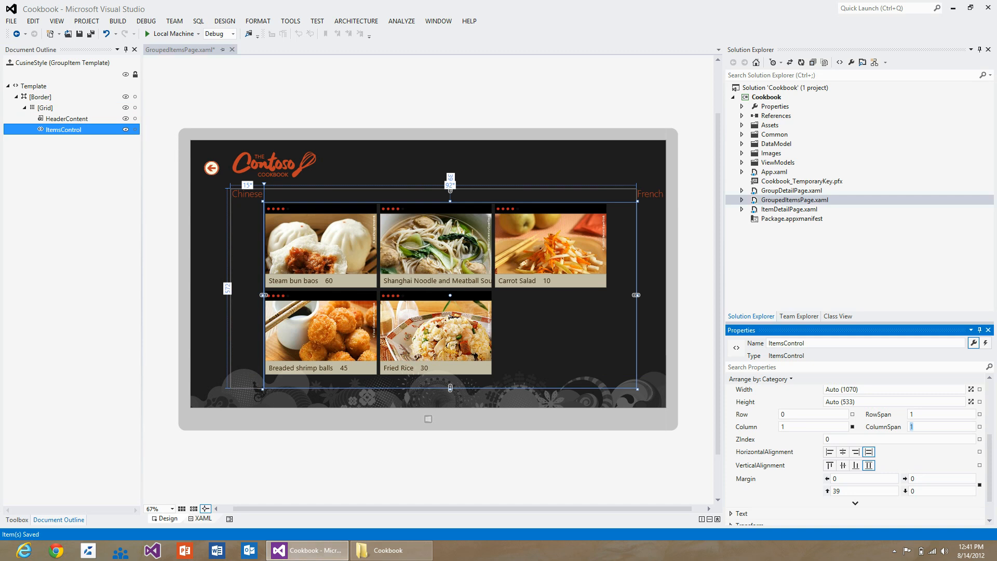
{"action": "mouse_move", "coordinate": [299, 236]}
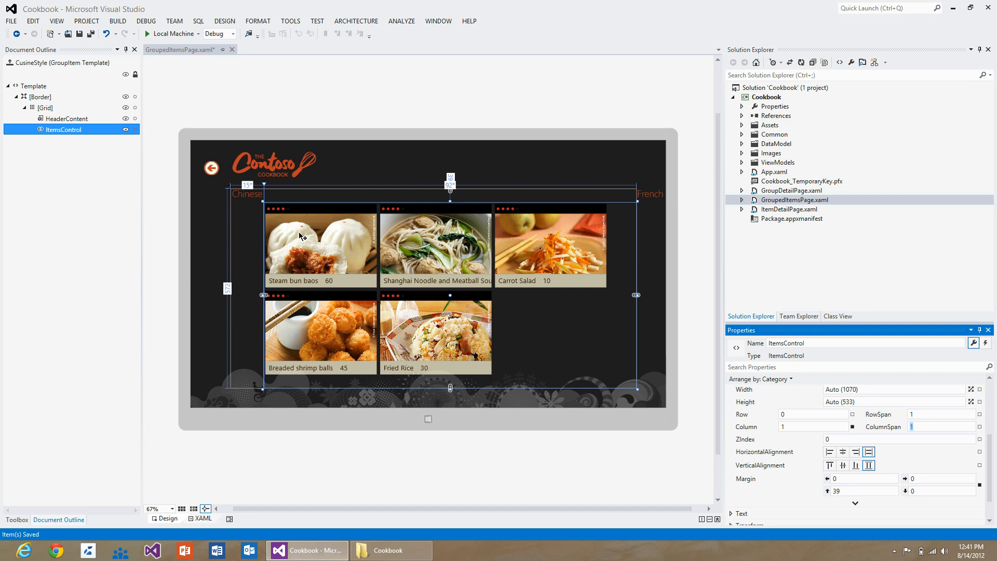
{"action": "mouse_move", "coordinate": [738, 455]}
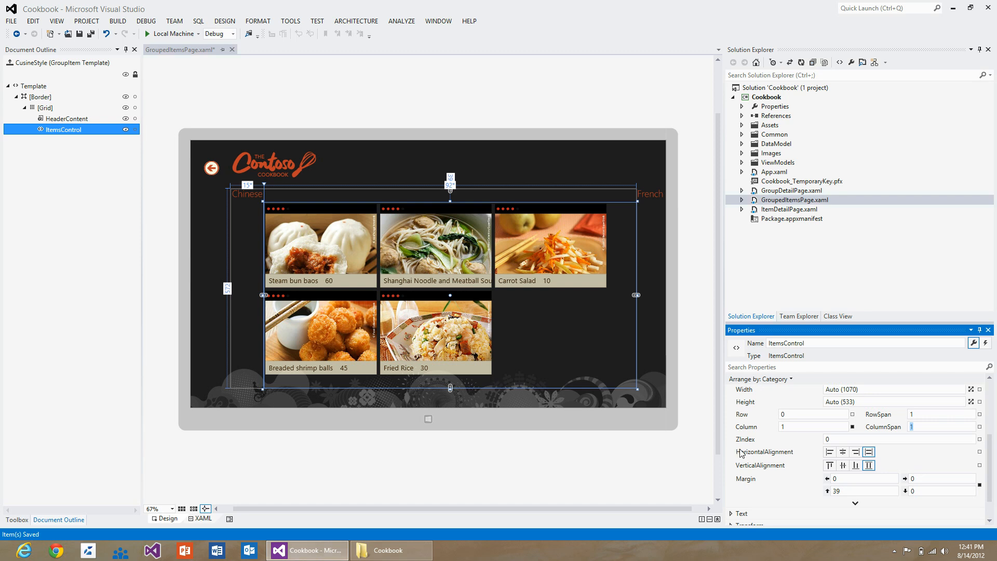
{"action": "left_click", "coordinate": [865, 490]}
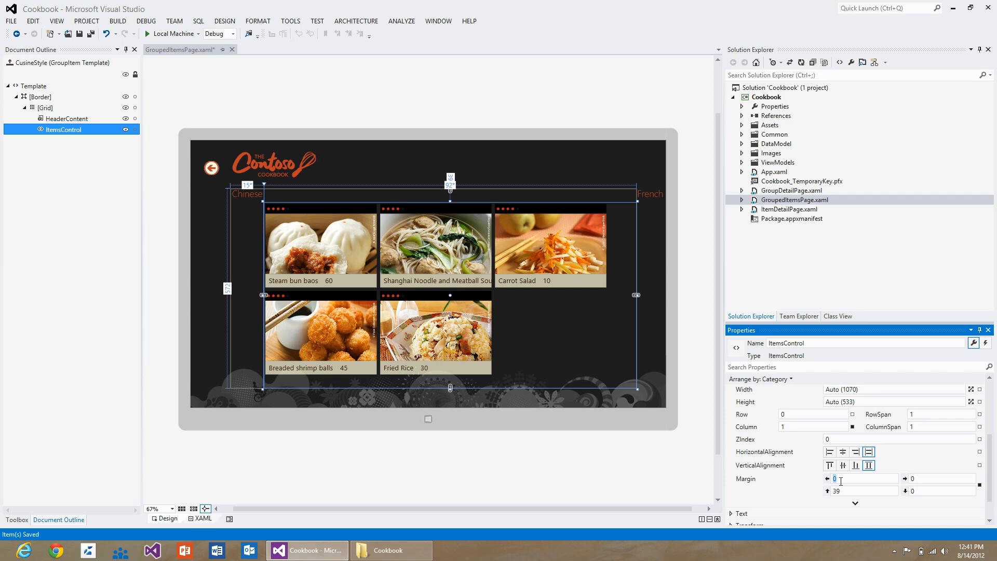
{"action": "type", "text": "39"}
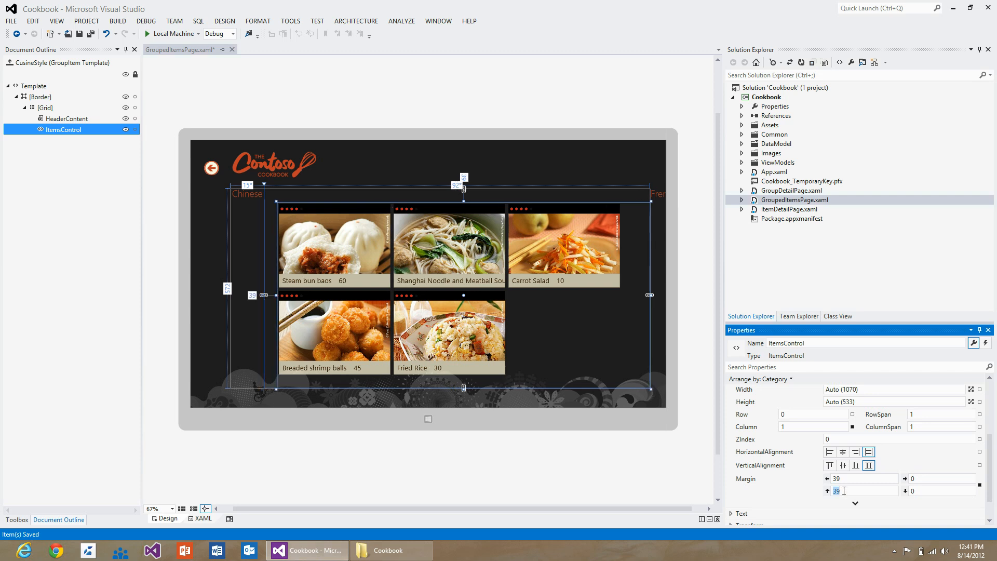
{"action": "type", "text": "0"}
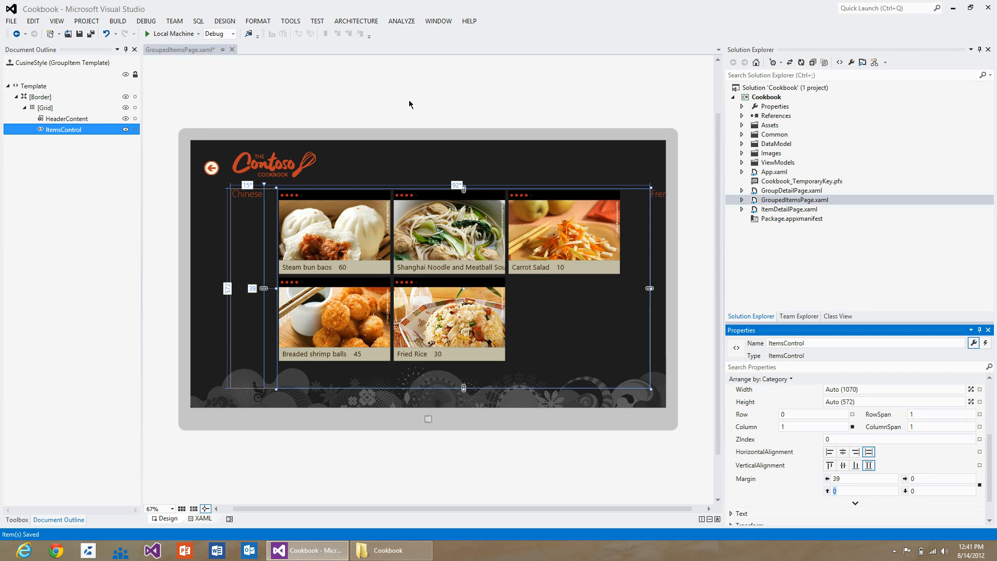
{"action": "mouse_move", "coordinate": [286, 159]}
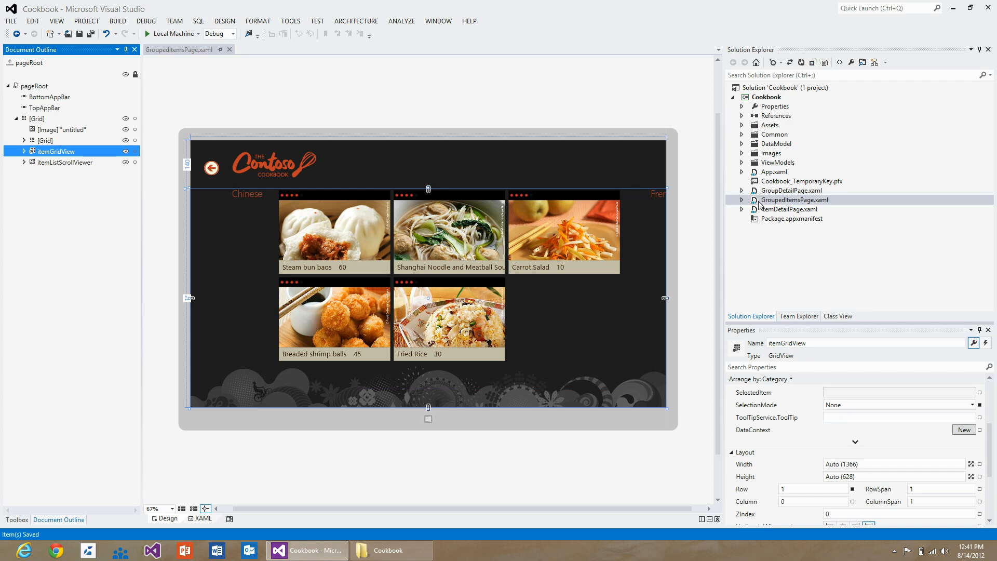
Step: Open GroupedItemsPage.xaml in Blend from Solution Explorer and maximize the Blend window
{"action": "right_click", "coordinate": [795, 199]}
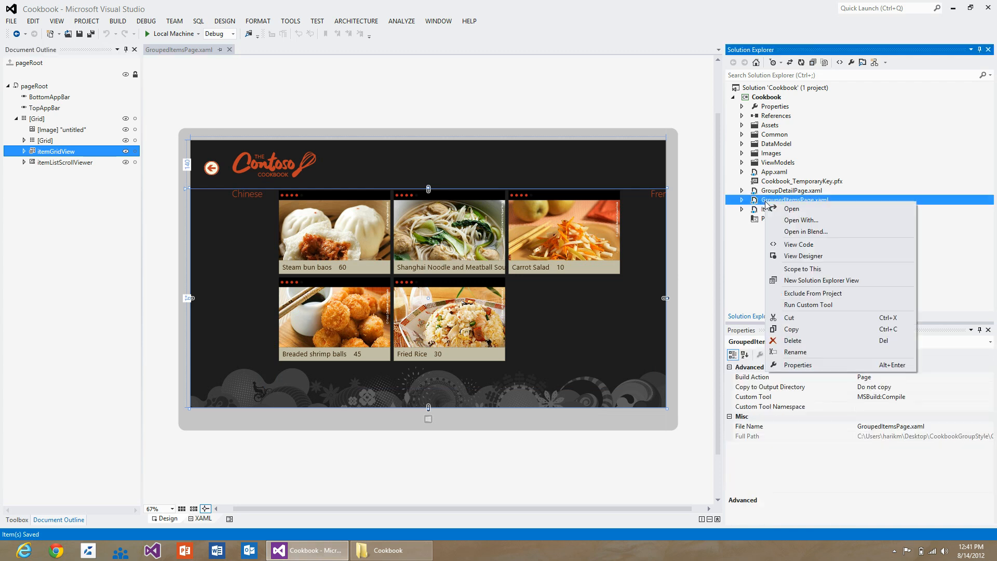
{"action": "mouse_move", "coordinate": [799, 231]}
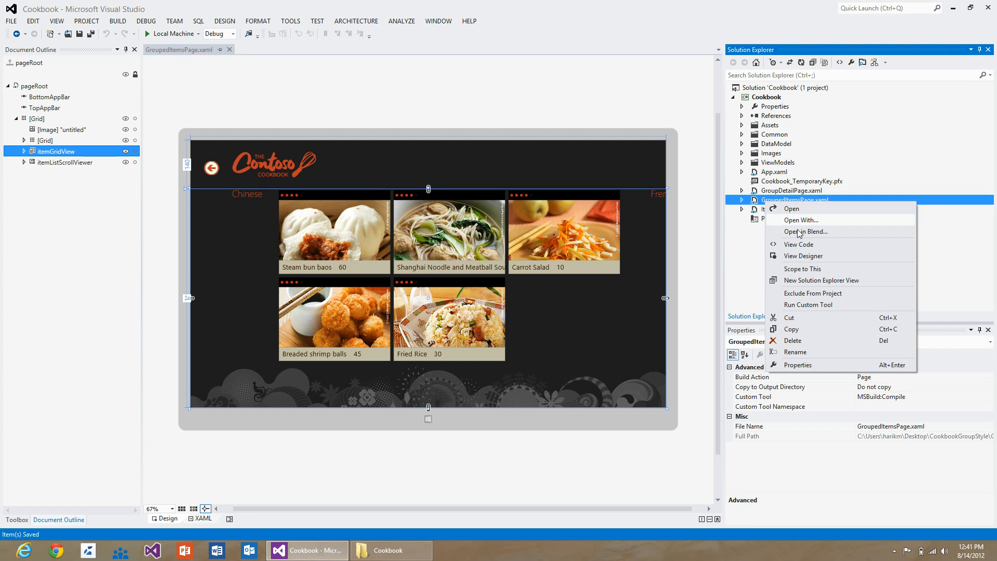
{"action": "left_click", "coordinate": [805, 231]}
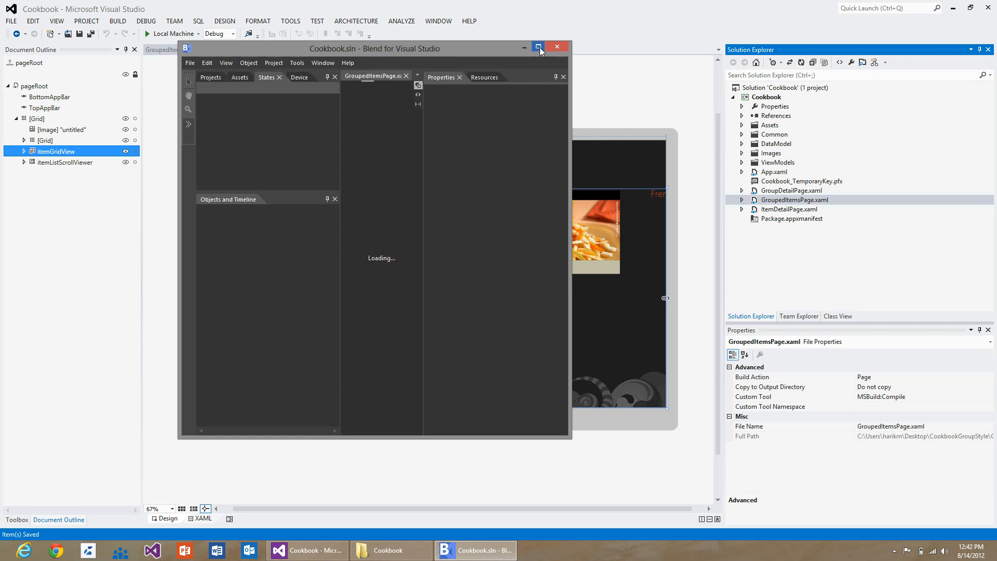
{"action": "left_click", "coordinate": [538, 47]}
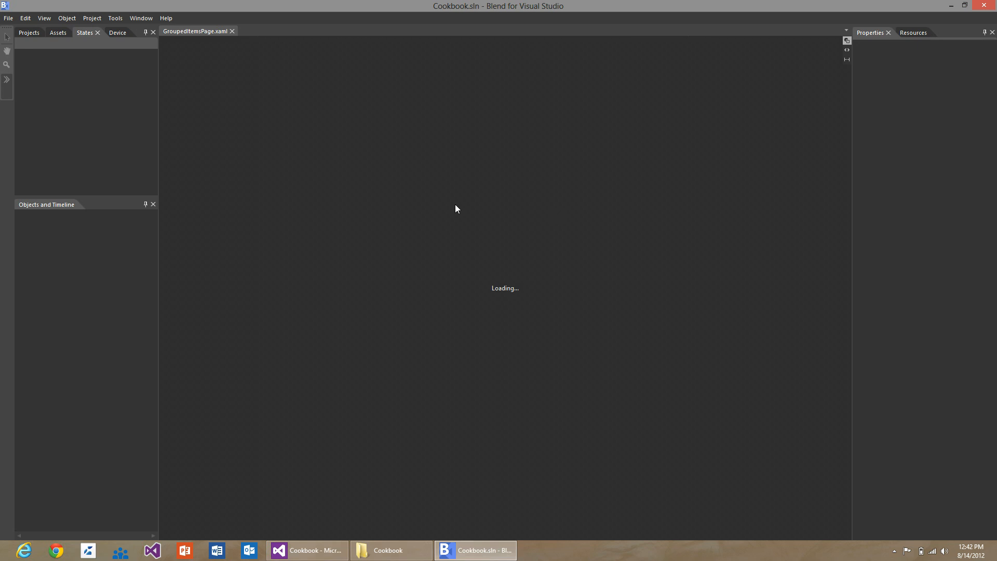
{"action": "mouse_move", "coordinate": [318, 157]}
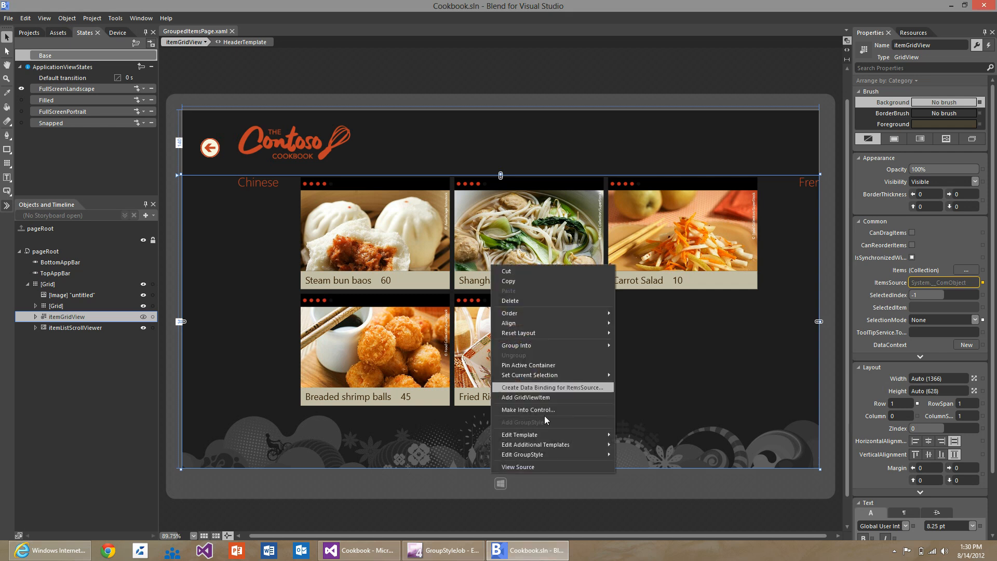
{"action": "mouse_move", "coordinate": [522, 454]}
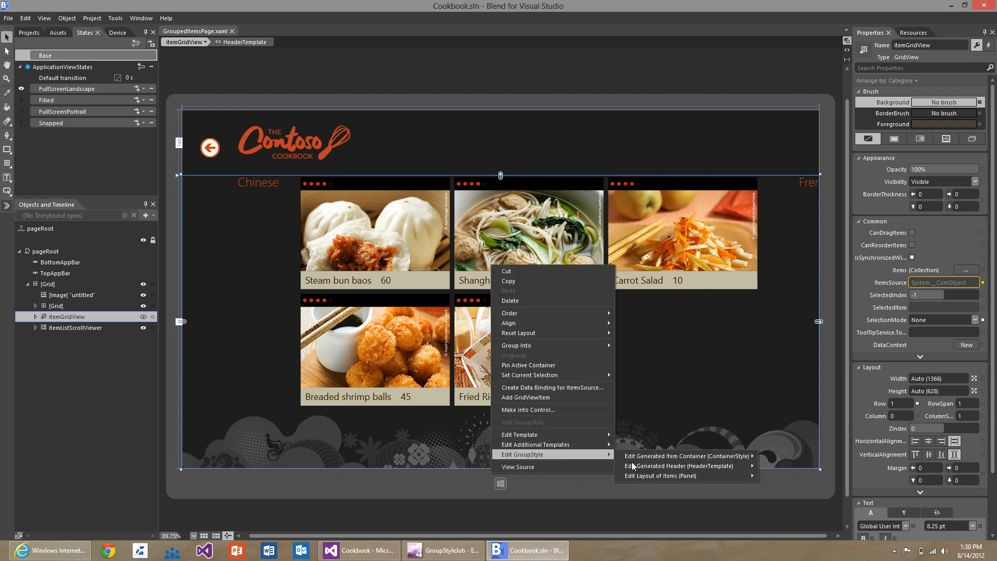
{"action": "mouse_move", "coordinate": [675, 465]}
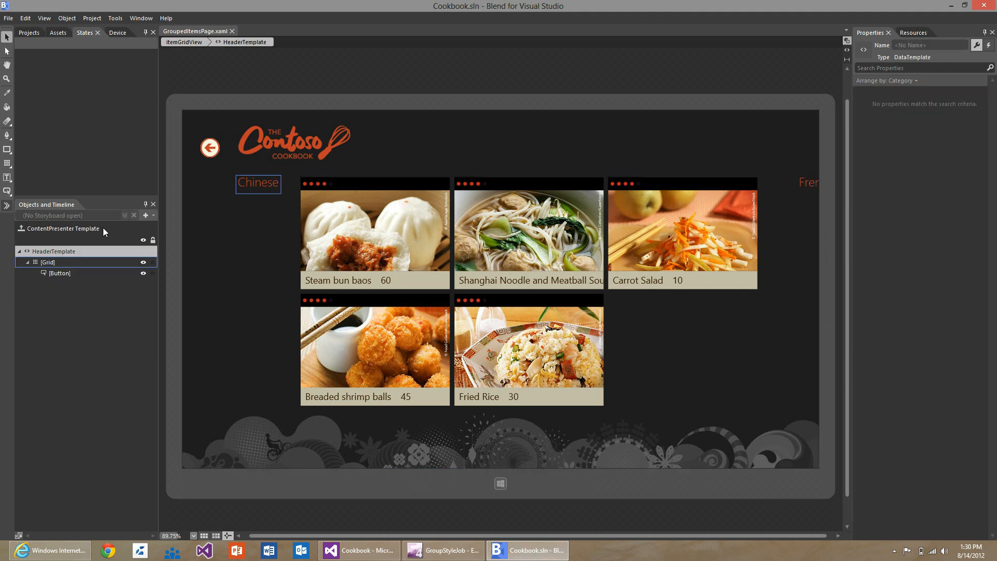
Step: In the generated header template, select the [Grid] and then the Chinese header [Button]
{"action": "left_click", "coordinate": [41, 262]}
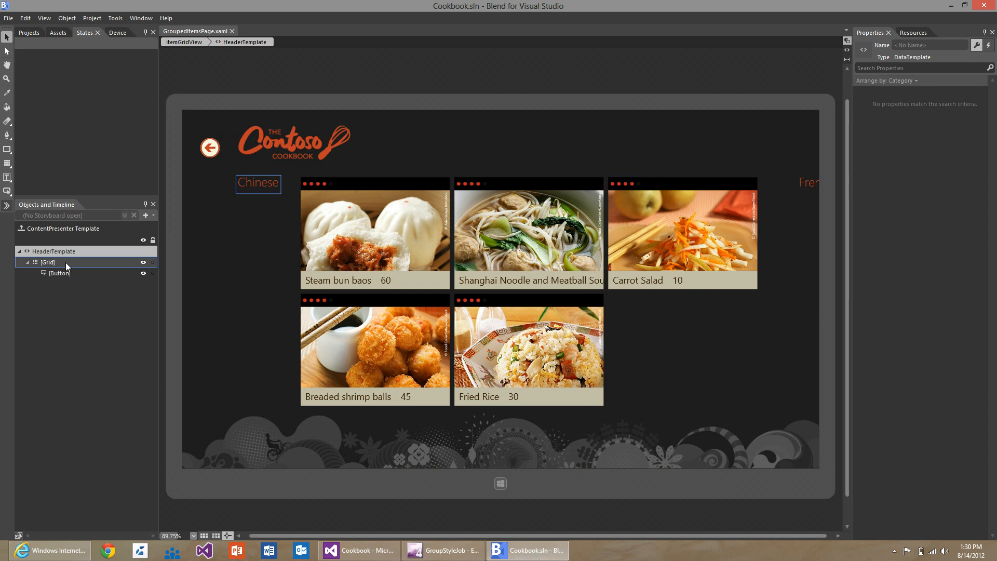
{"action": "left_click", "coordinate": [47, 261]}
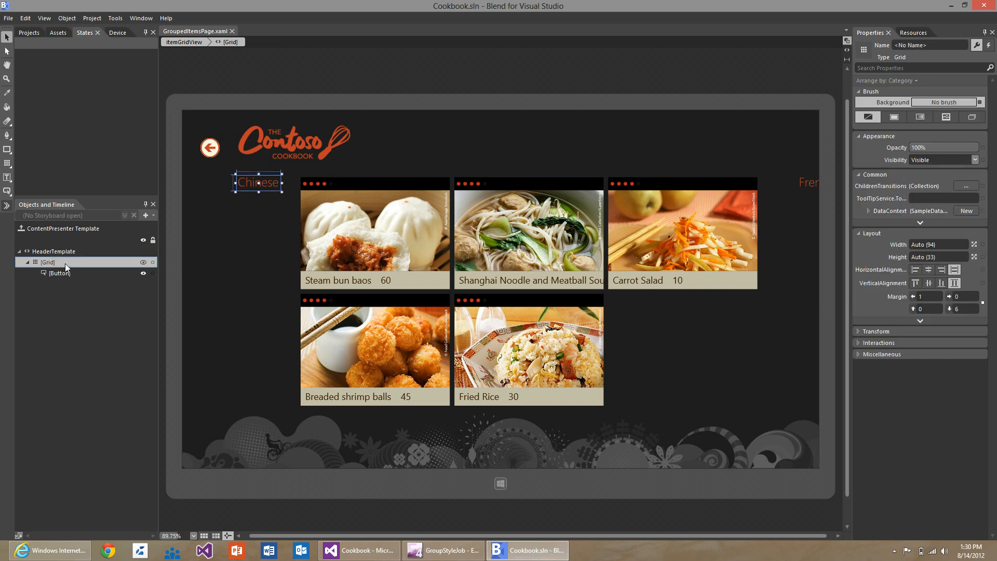
{"action": "left_click", "coordinate": [58, 273]}
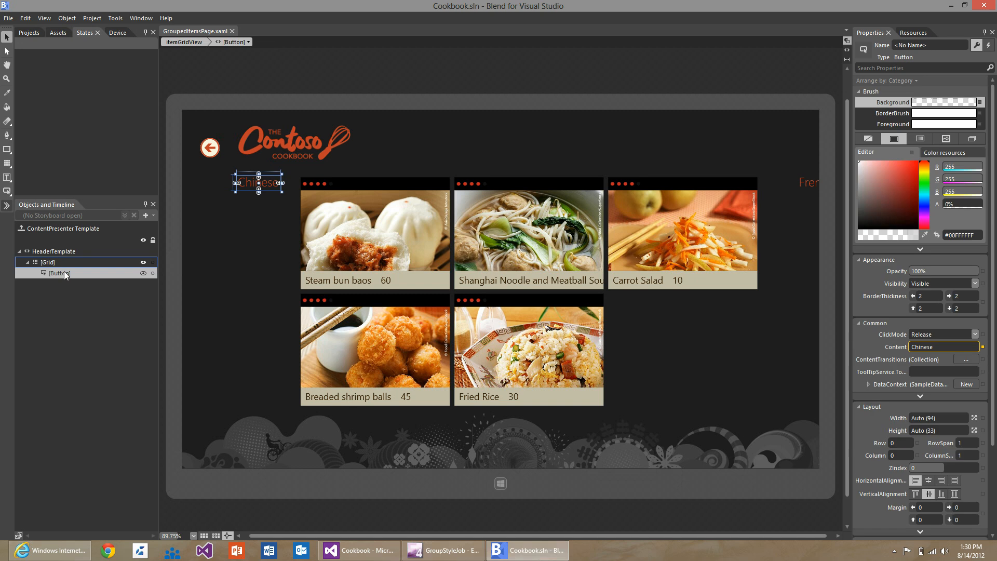
{"action": "left_click", "coordinate": [249, 42]}
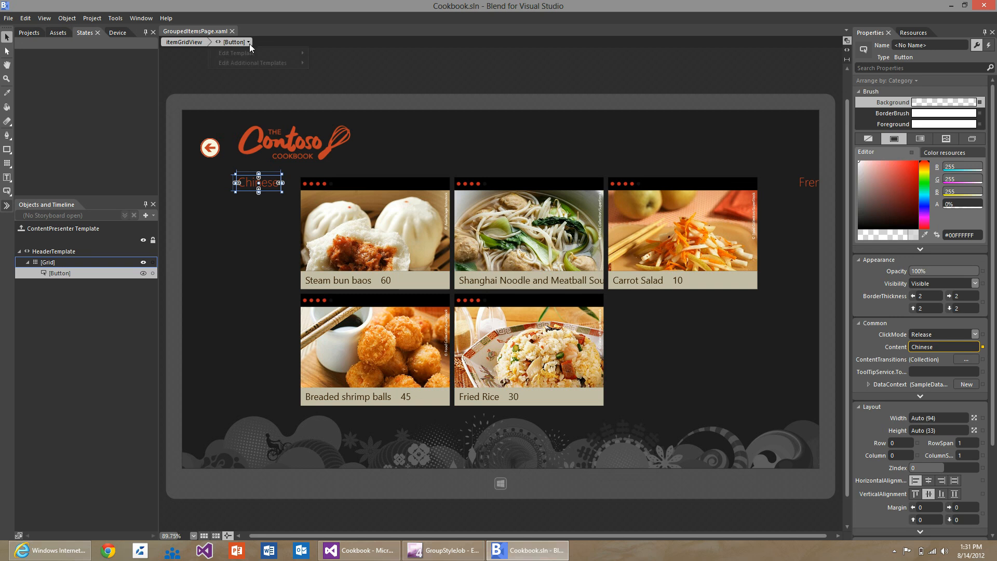
Step: Edit the button's current template and cycle through the Pressed, PointerOver and Normal states
{"action": "left_click", "coordinate": [248, 53]}
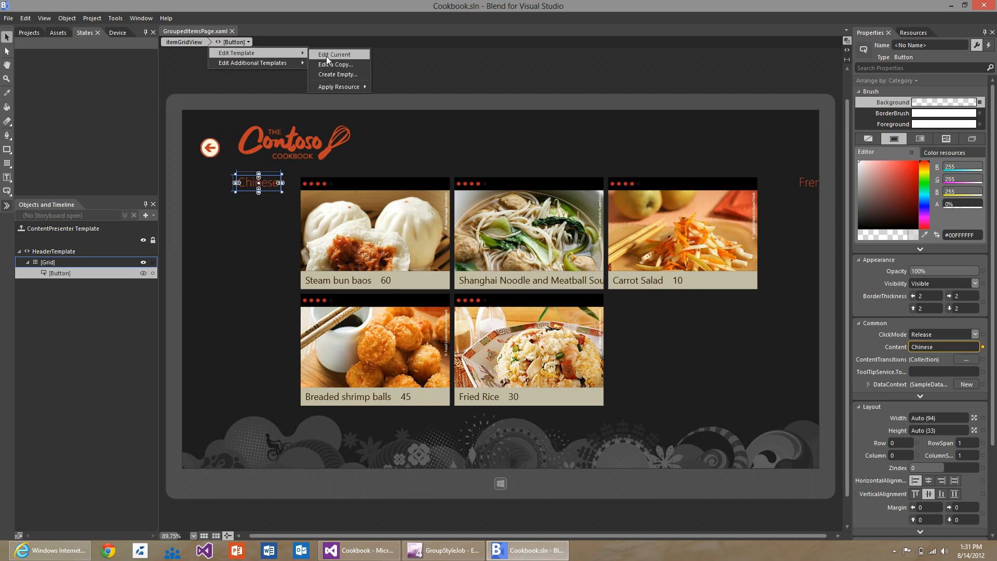
{"action": "left_click", "coordinate": [336, 54]}
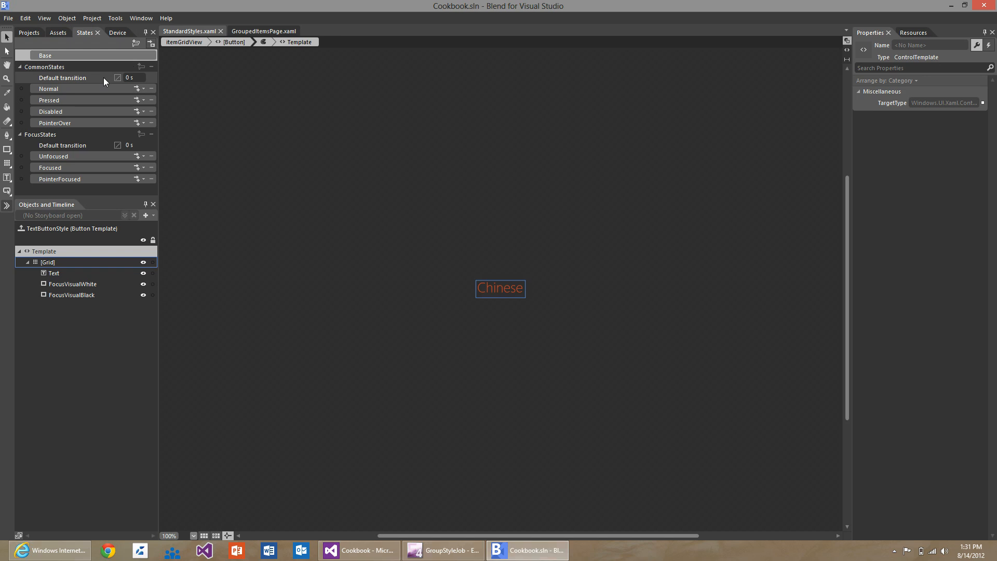
{"action": "mouse_move", "coordinate": [100, 89]}
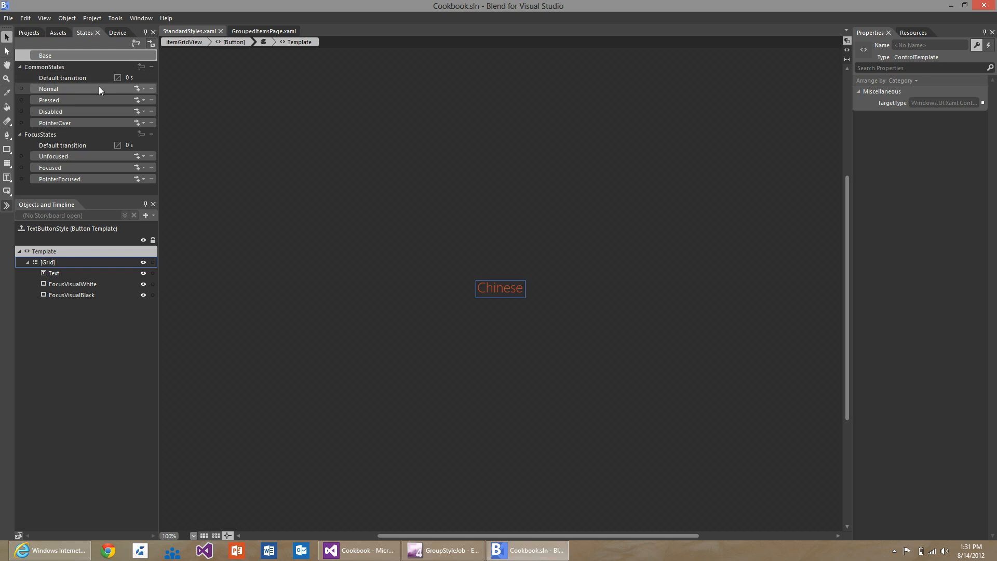
{"action": "left_click", "coordinate": [49, 100]}
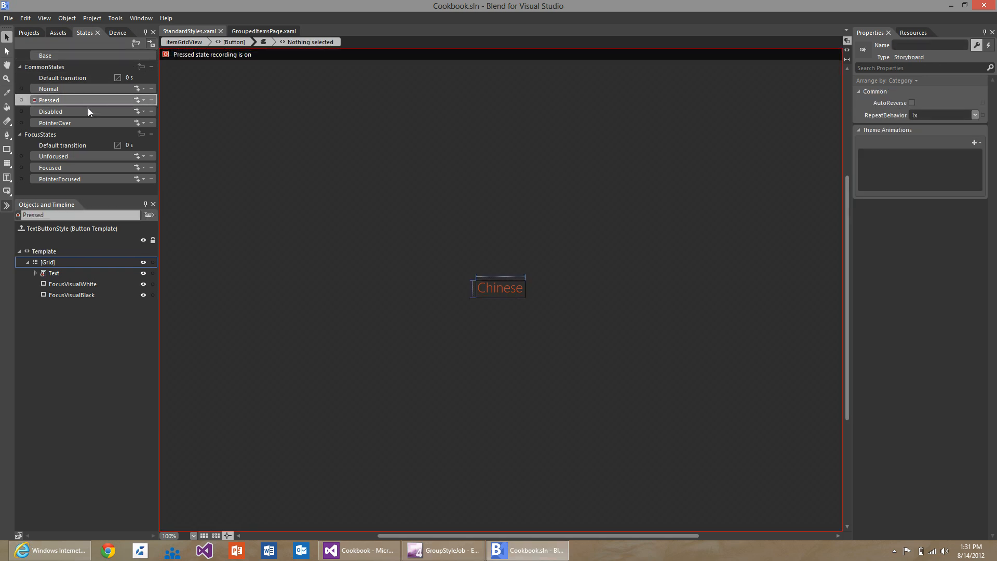
{"action": "left_click", "coordinate": [53, 123]}
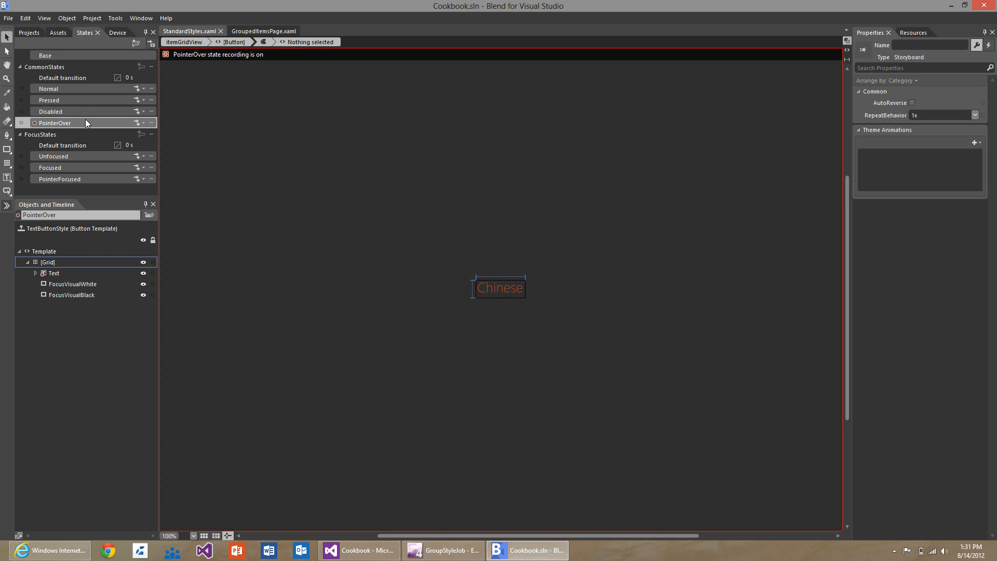
{"action": "left_click", "coordinate": [49, 88]}
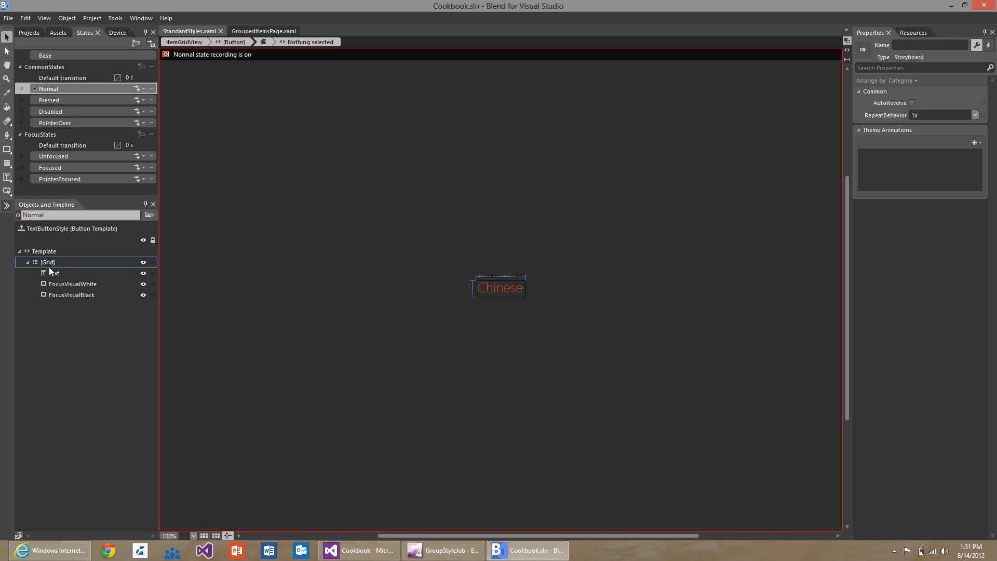
Step: Set the Text foreground to solid #EEEEEE for Normal and #666666 for Pressed
{"action": "left_click", "coordinate": [53, 273]}
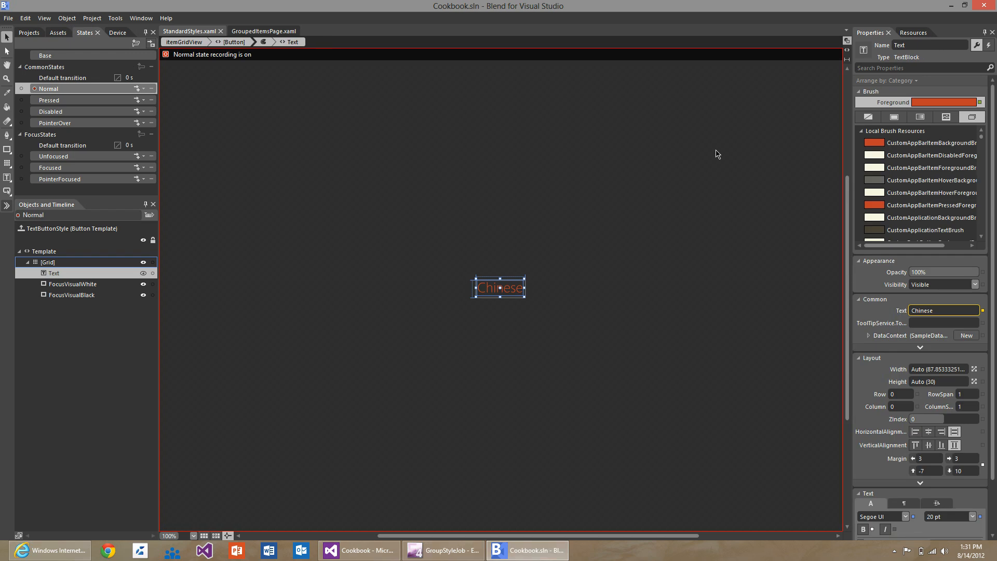
{"action": "mouse_move", "coordinate": [893, 116]}
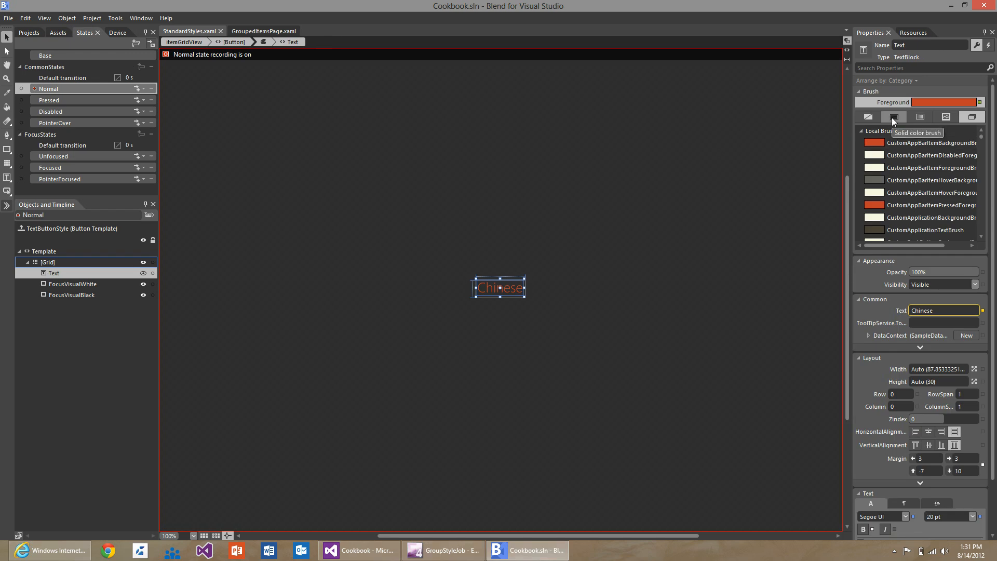
{"action": "left_click", "coordinate": [893, 116]}
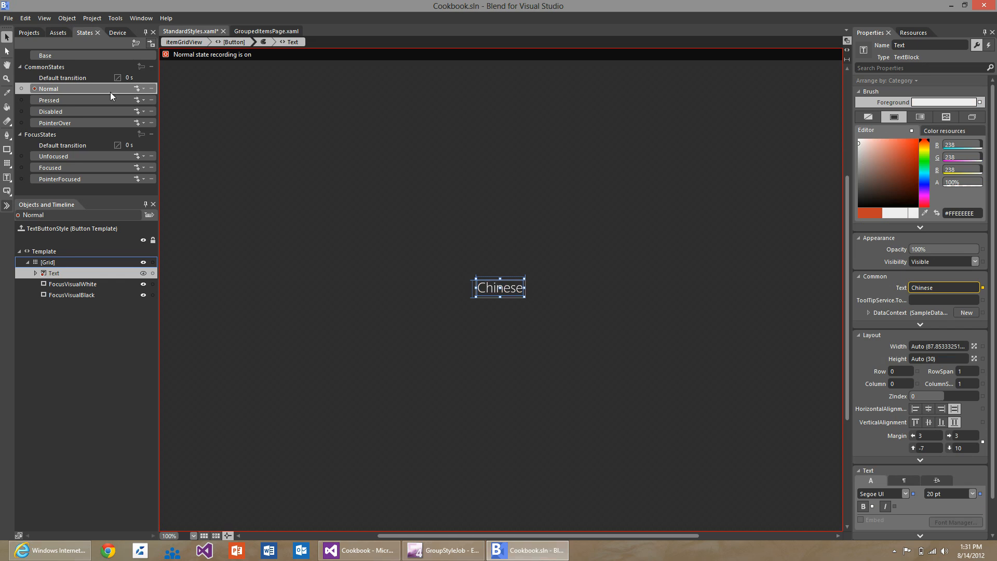
{"action": "left_click", "coordinate": [49, 99]}
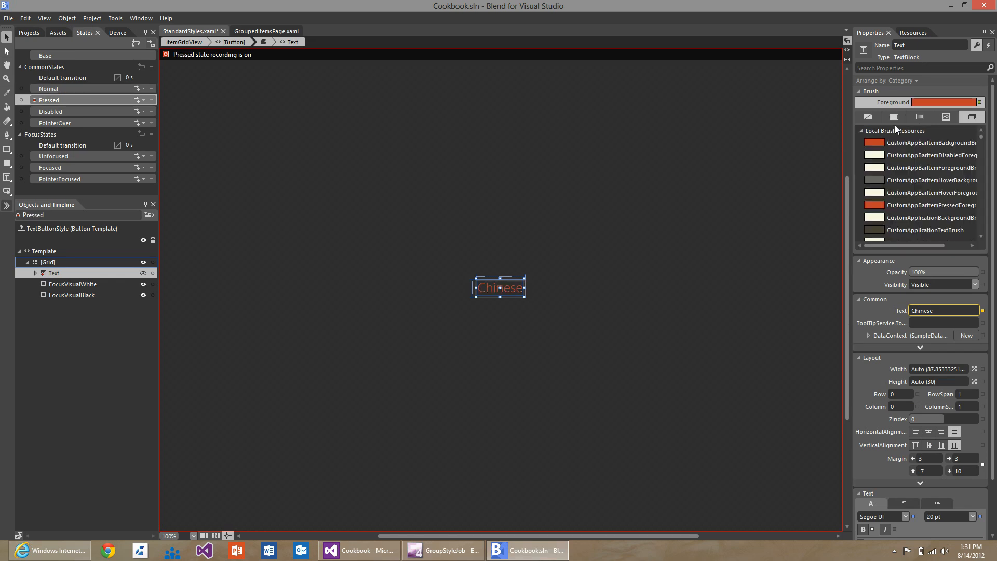
{"action": "left_click", "coordinate": [896, 116]}
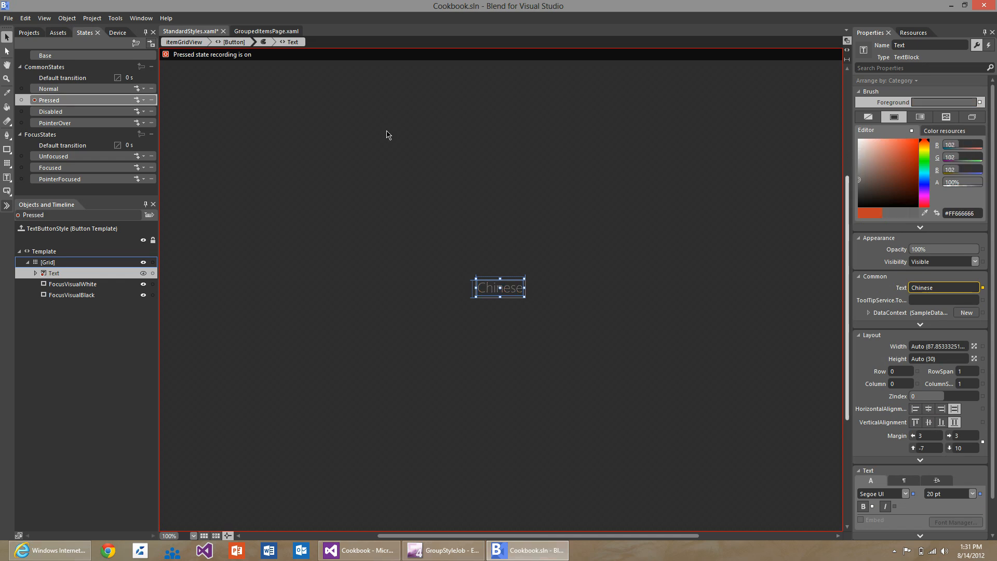
Step: Set Disabled text to #4F4D4C and PointerOver to #C9C9C9 at 75%, then review Pressed and Normal
{"action": "left_click", "coordinate": [51, 111]}
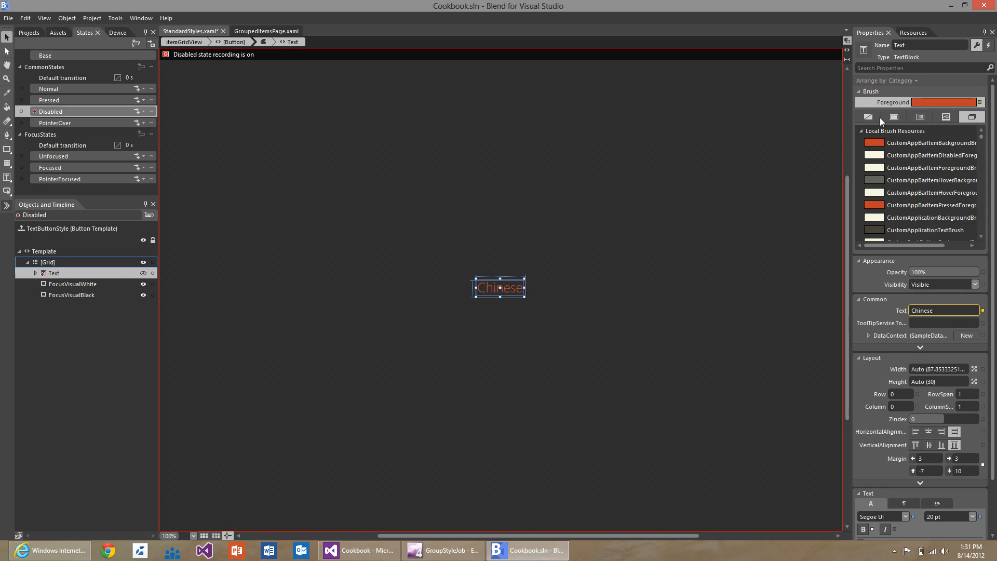
{"action": "left_click", "coordinate": [893, 116]}
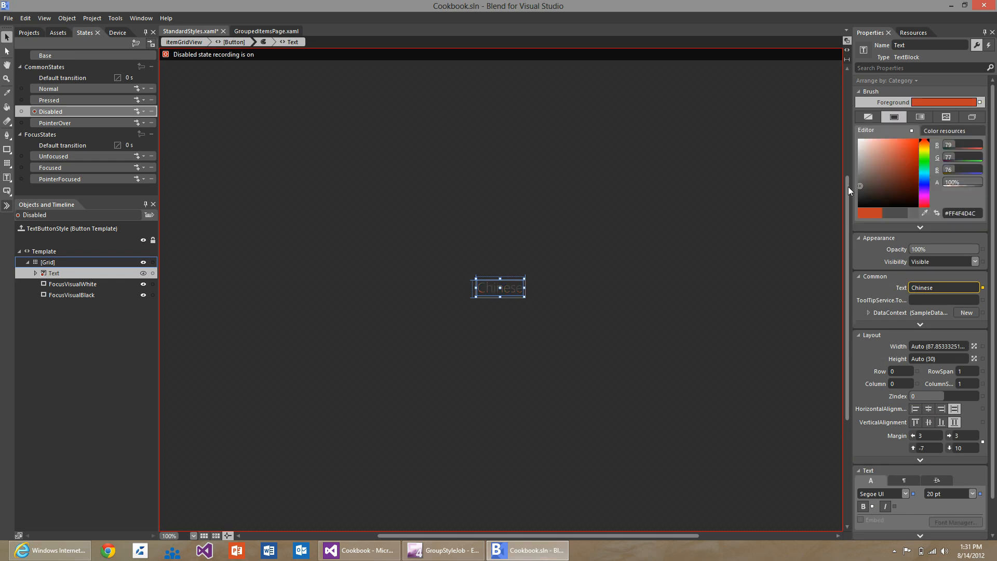
{"action": "left_click", "coordinate": [54, 123]}
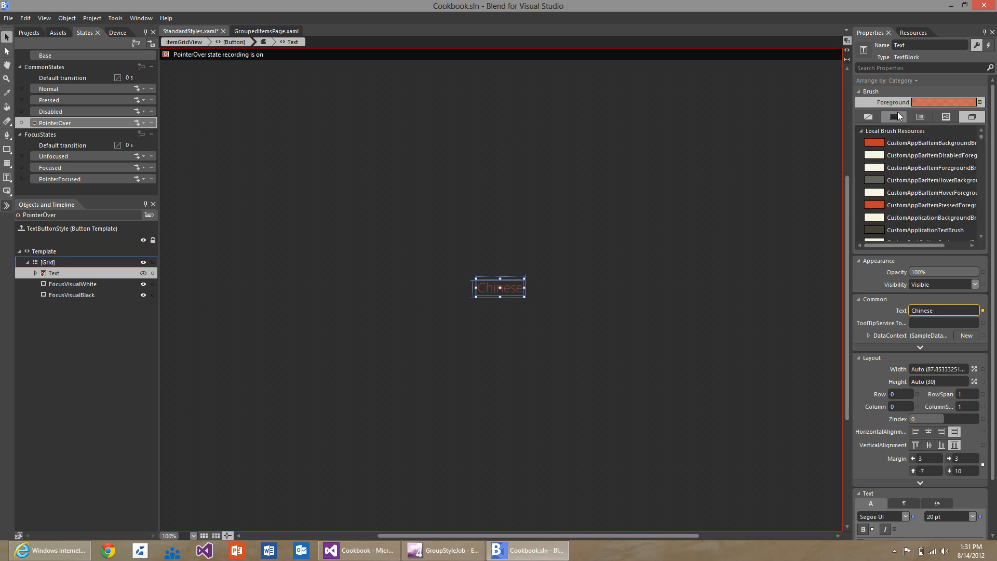
{"action": "left_click", "coordinate": [894, 116]}
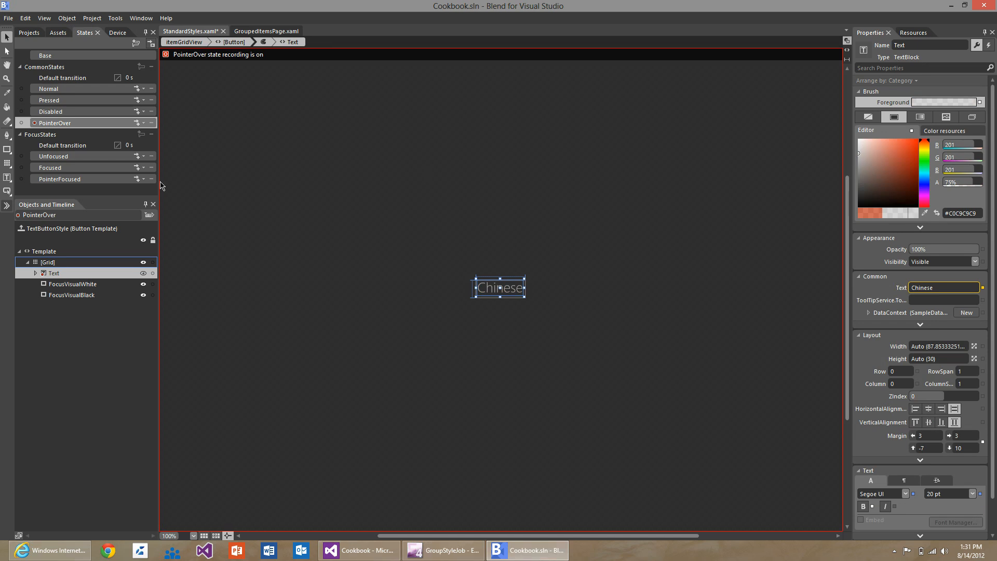
{"action": "mouse_move", "coordinate": [255, 187]}
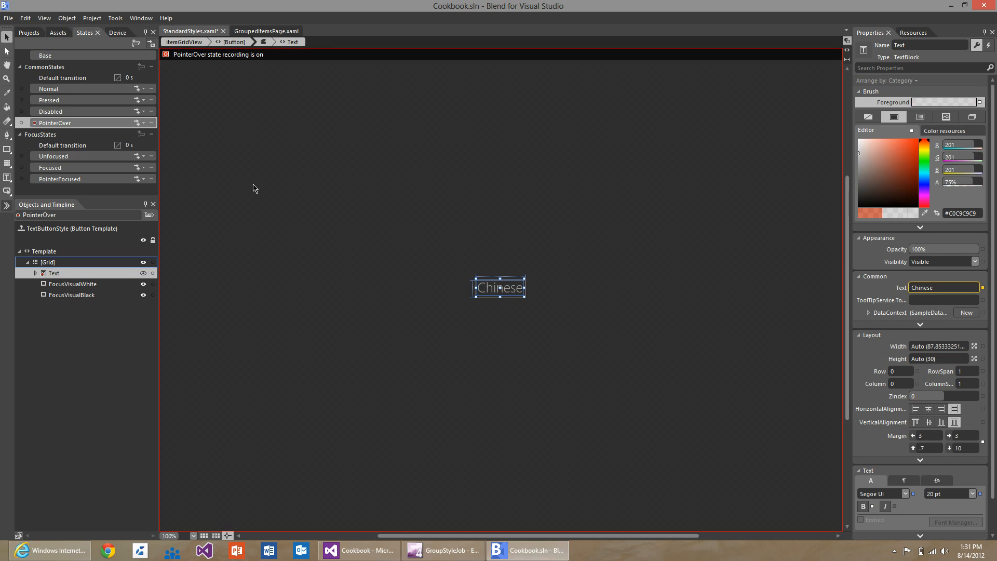
{"action": "mouse_move", "coordinate": [99, 116]}
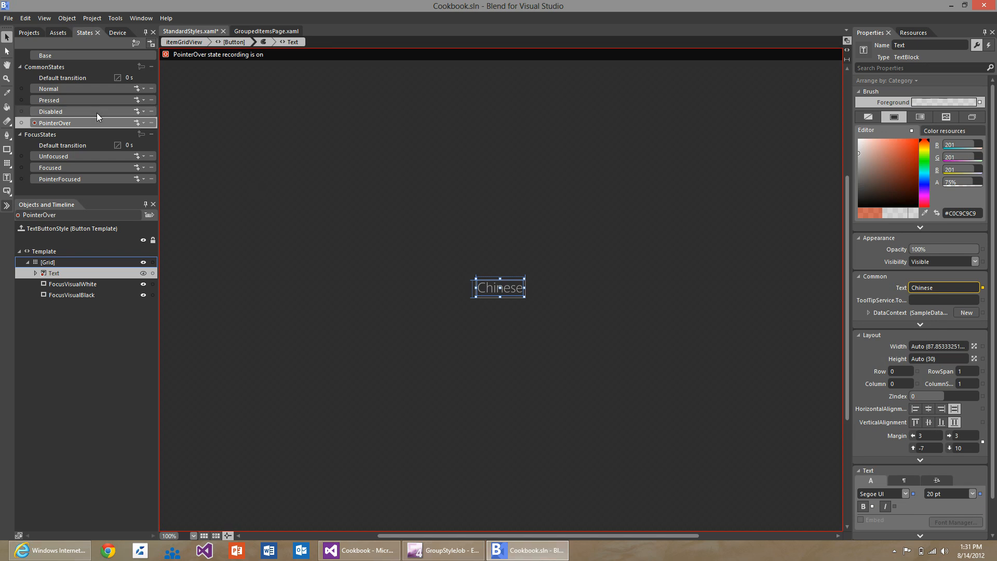
{"action": "left_click", "coordinate": [48, 100]}
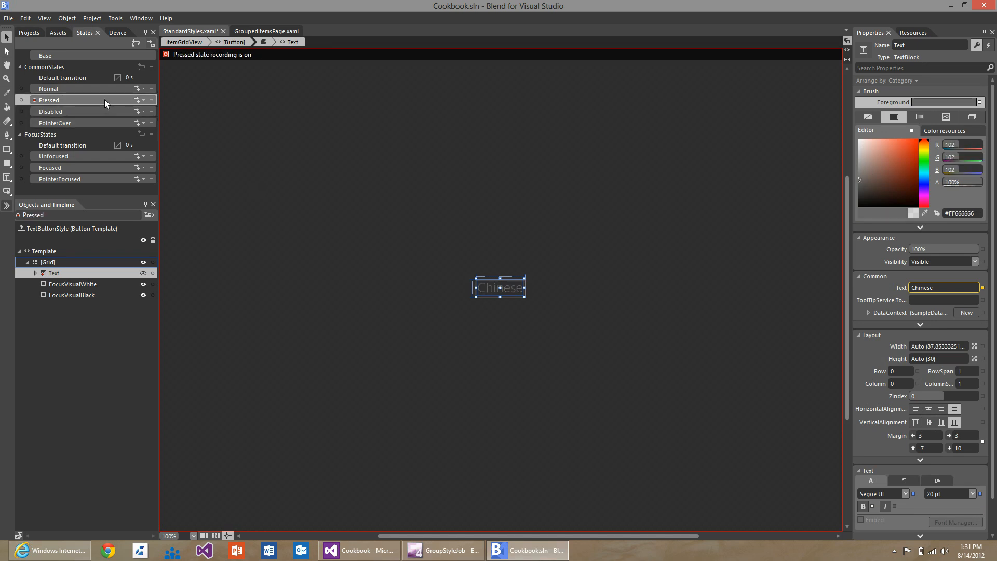
{"action": "left_click", "coordinate": [50, 88]}
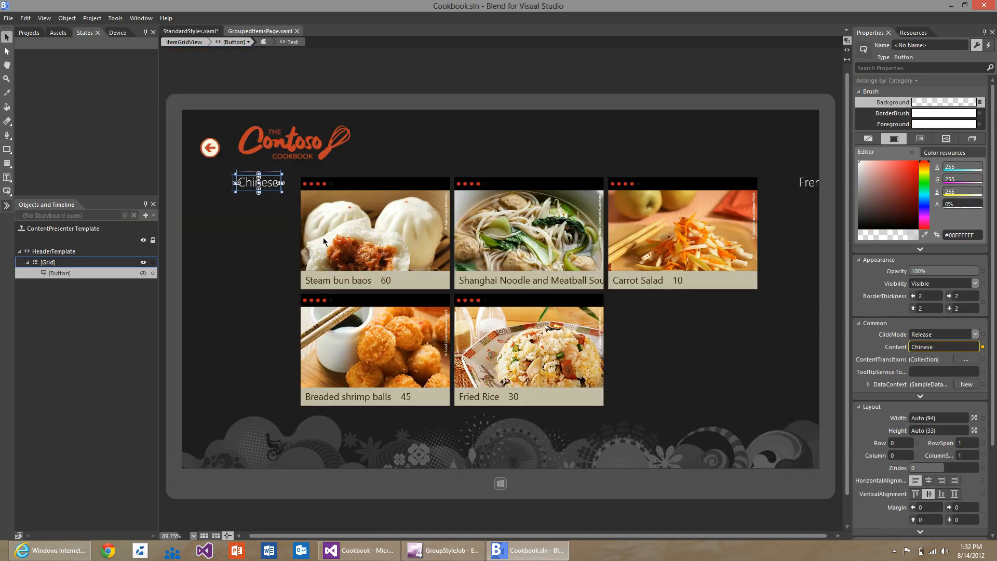
{"action": "mouse_move", "coordinate": [258, 257]}
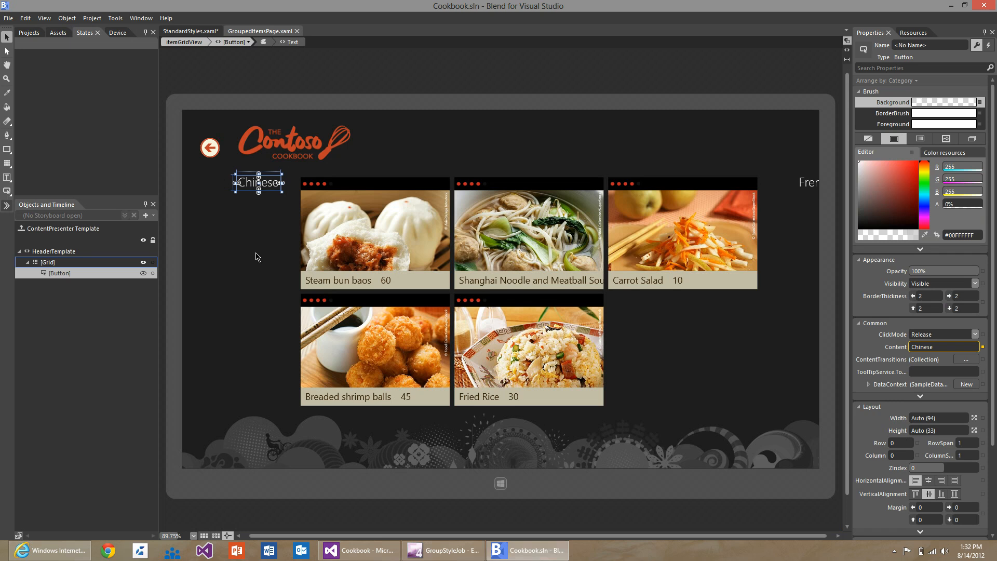
{"action": "mouse_move", "coordinate": [134, 226]}
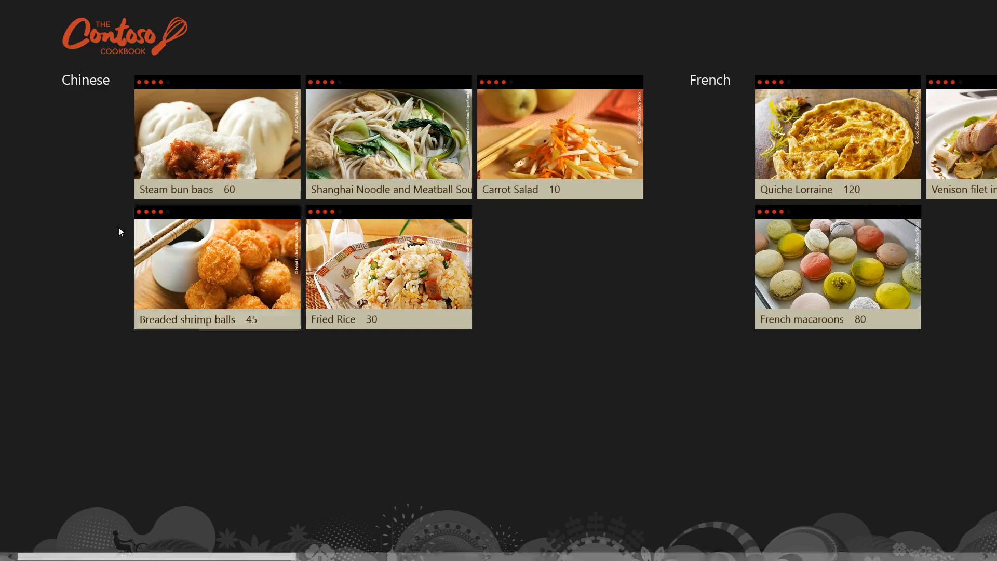
{"action": "mouse_move", "coordinate": [89, 121]}
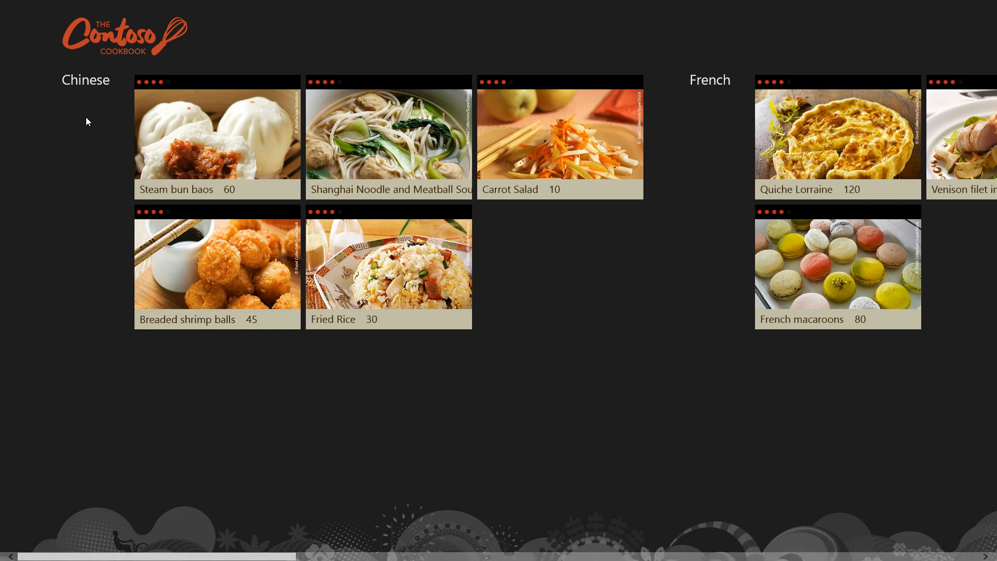
{"action": "mouse_move", "coordinate": [98, 89]}
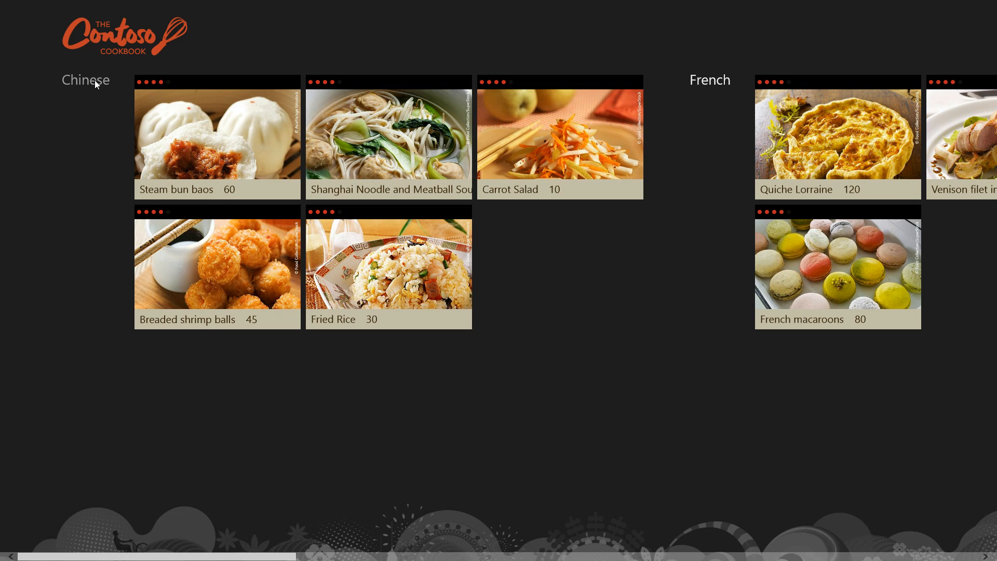
{"action": "mouse_move", "coordinate": [68, 165]}
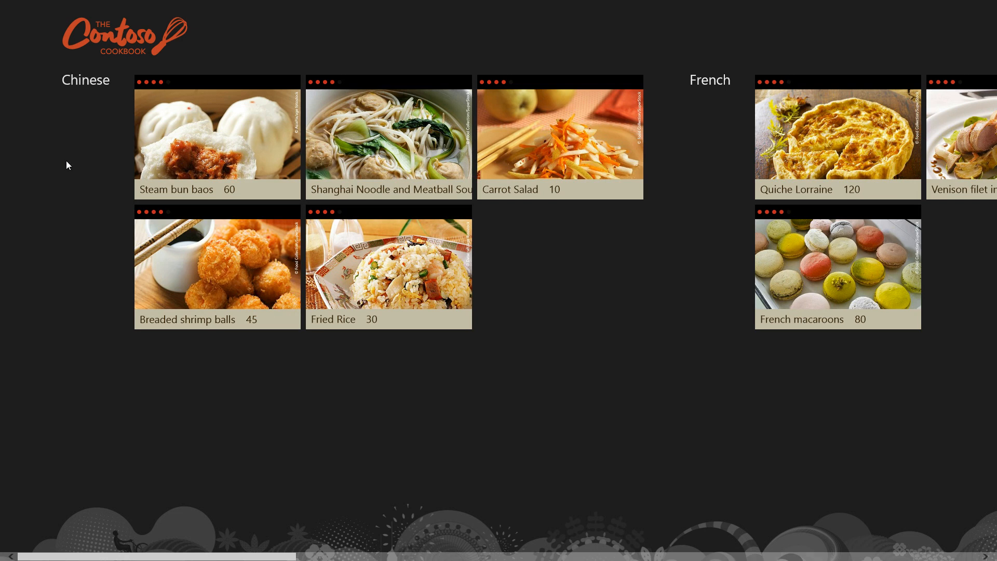